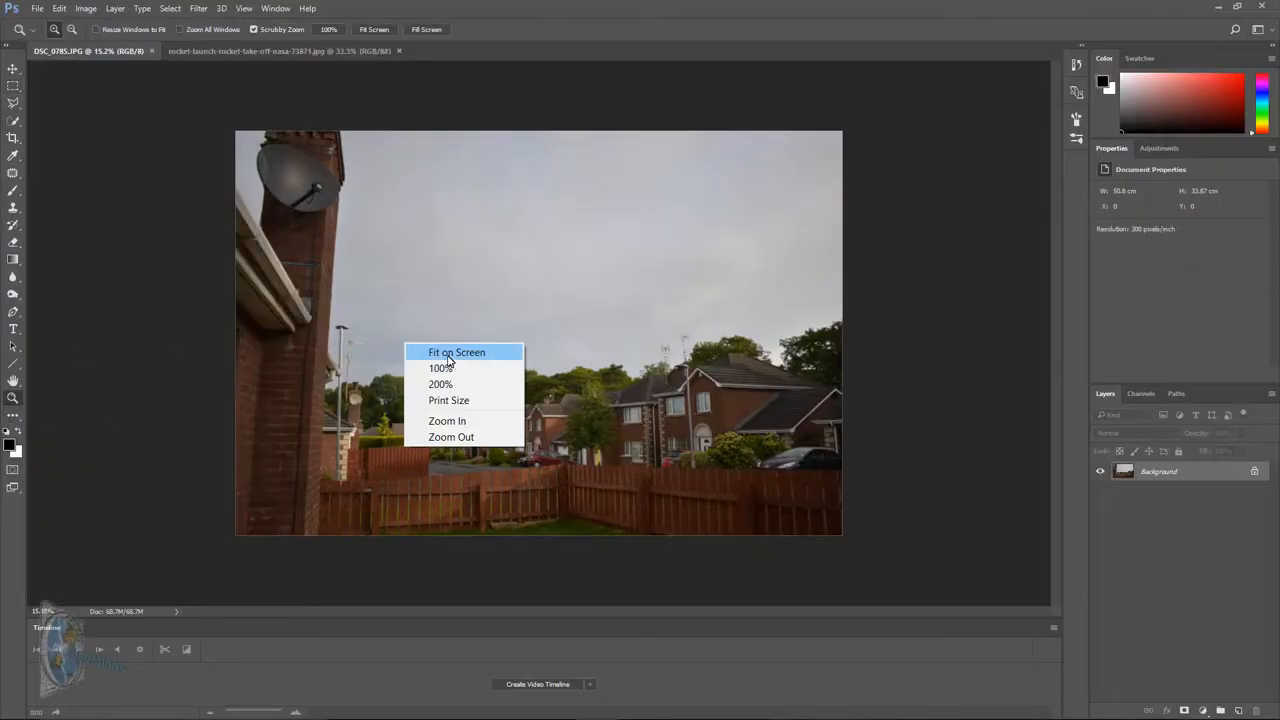
- Fit the photo on screen and raise Exposure to about +1.68 so the sky turns white
left_click(456, 352)
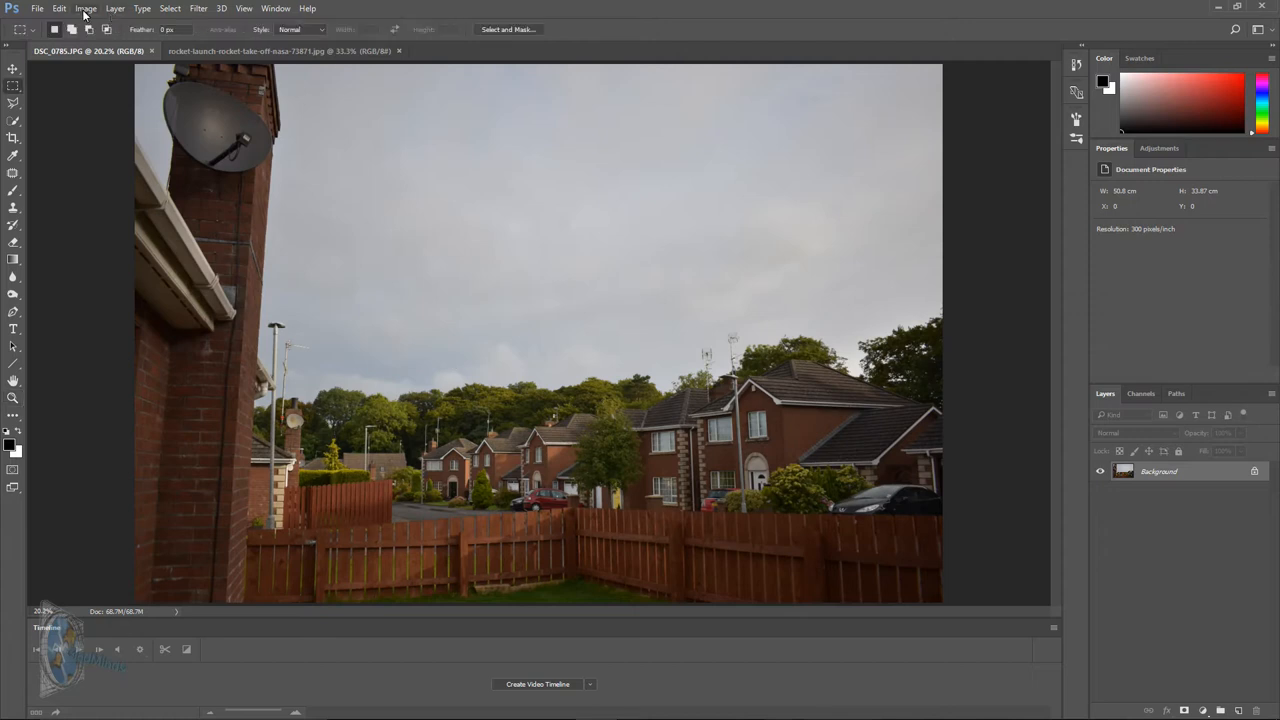
left_click(87, 8)
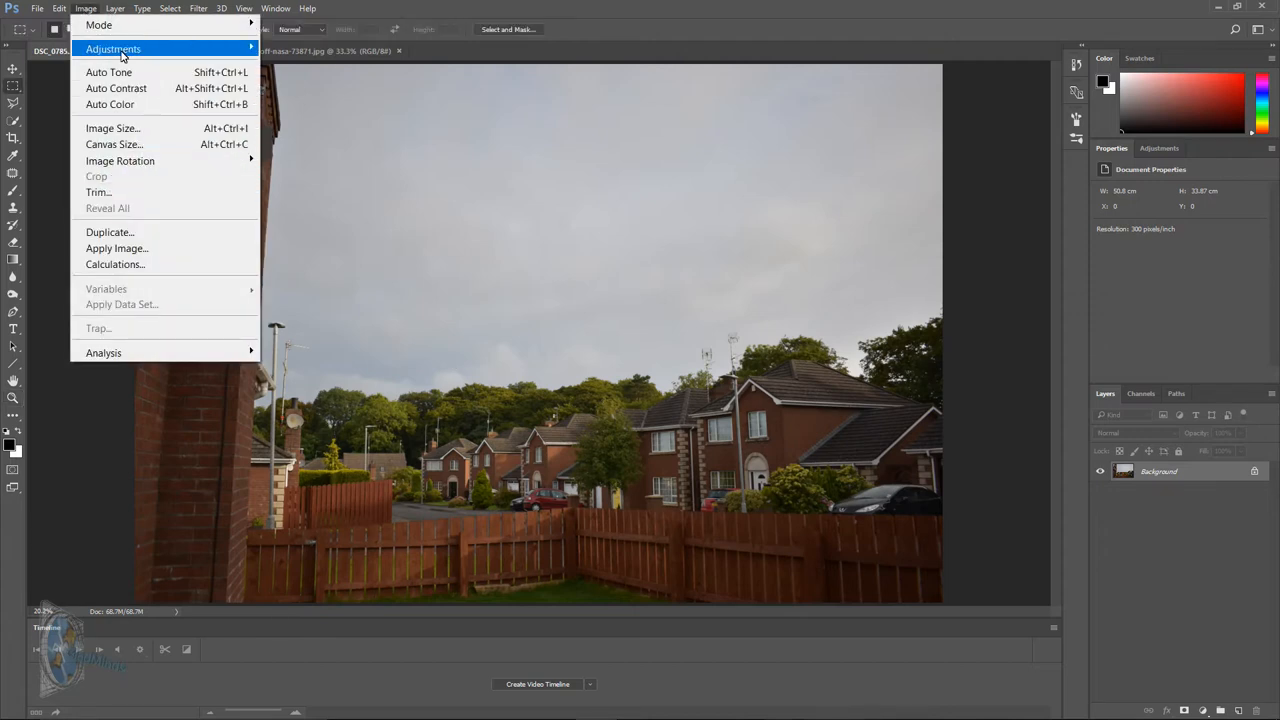
left_click(125, 47)
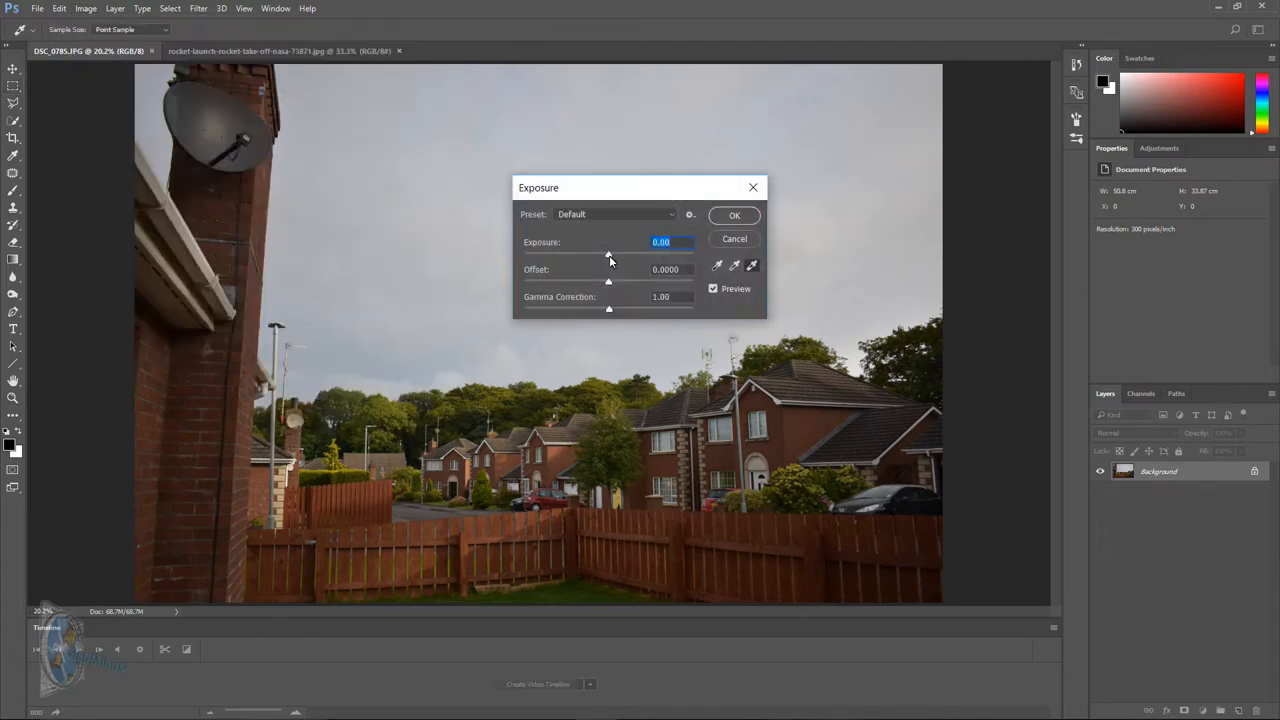
left_click_drag(608, 253, 628, 253)
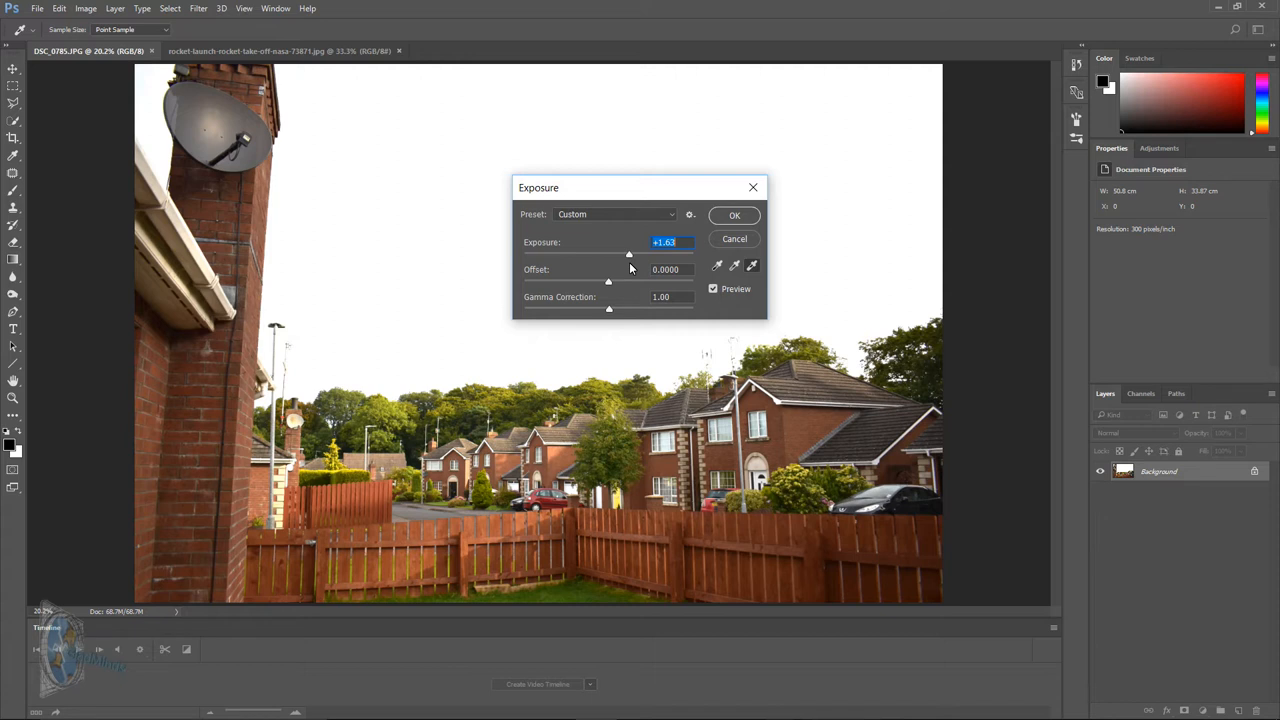
left_click_drag(629, 253, 635, 253)
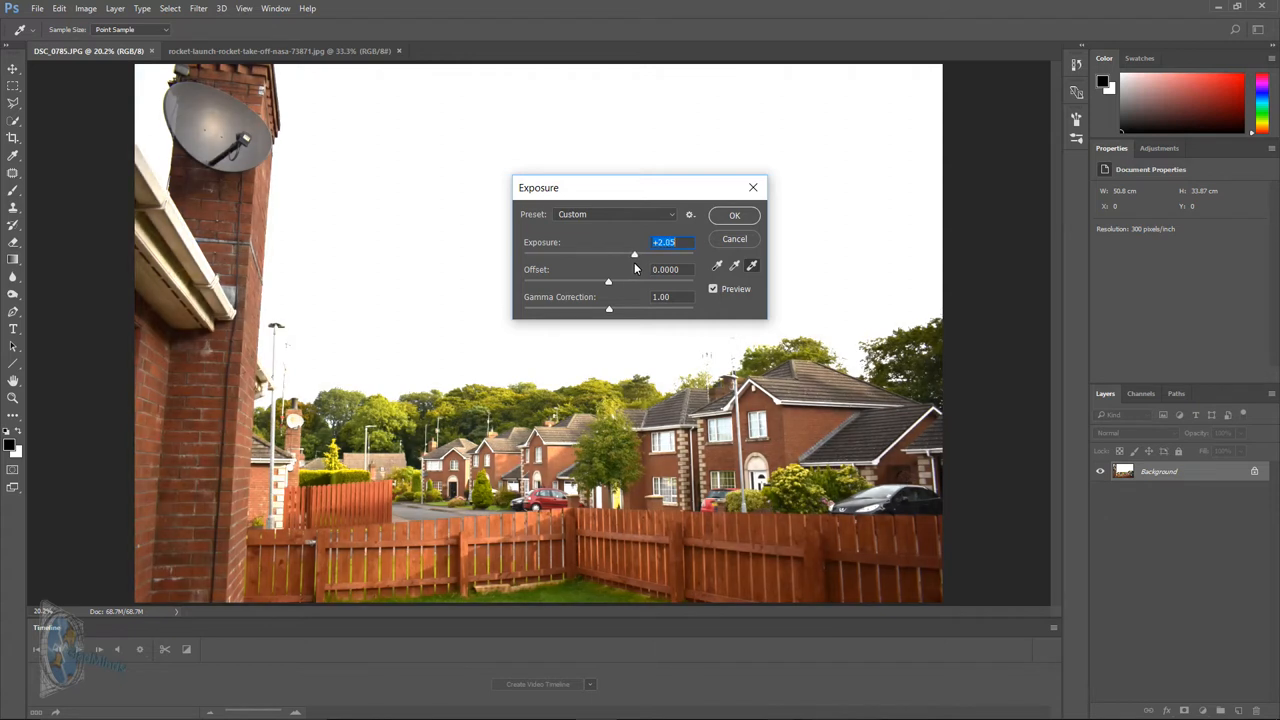
left_click_drag(634, 253, 629, 253)
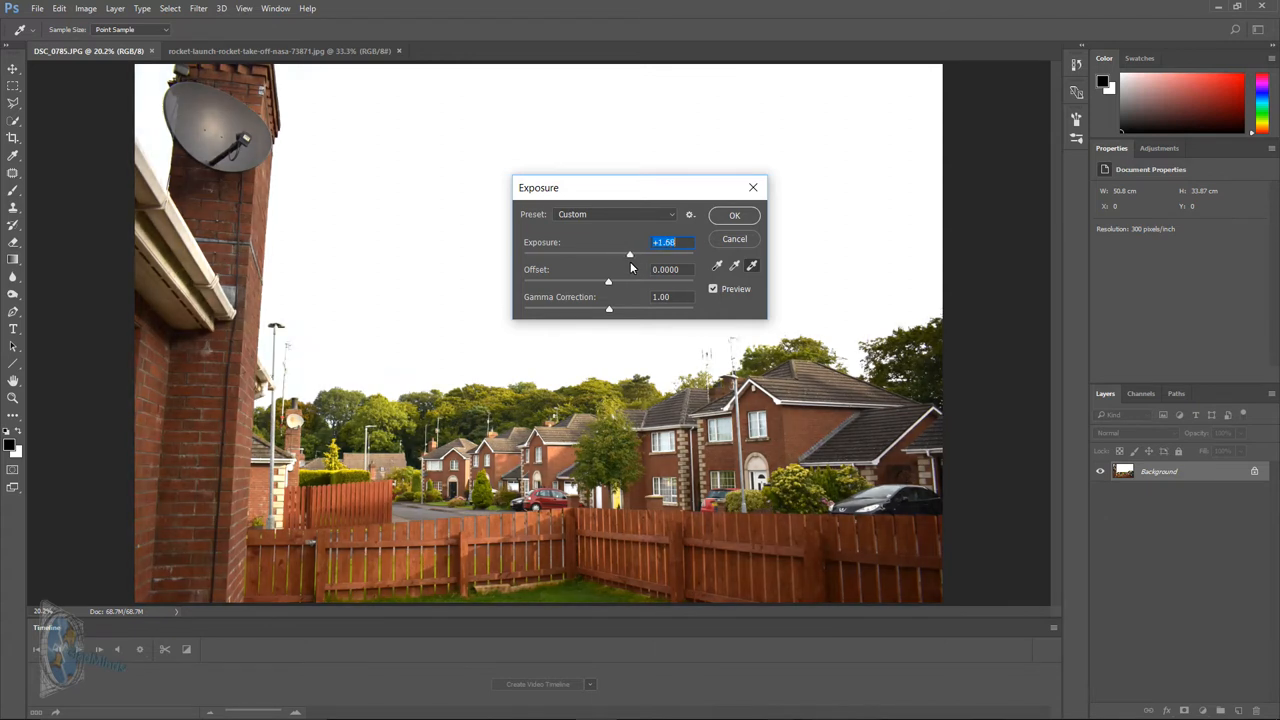
left_click(734, 215)
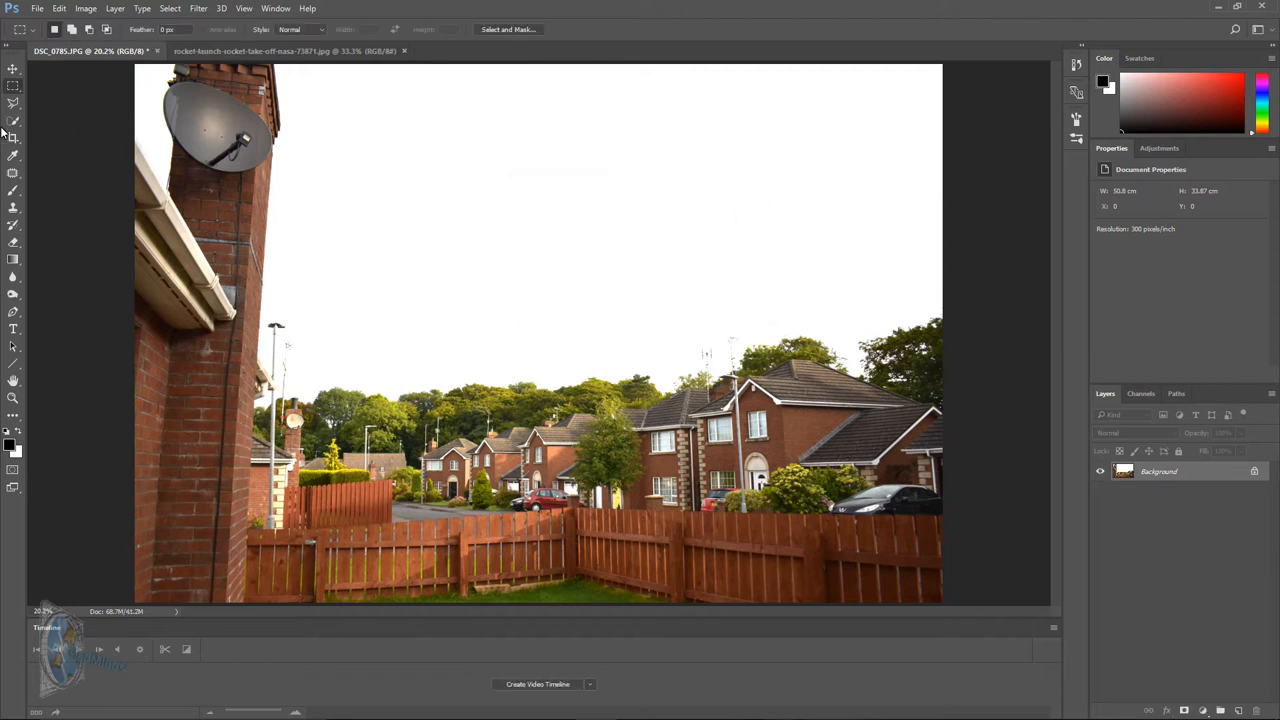
- Begin selecting the washed-out sky area above the houses
left_click_drag(400, 263, 507, 290)
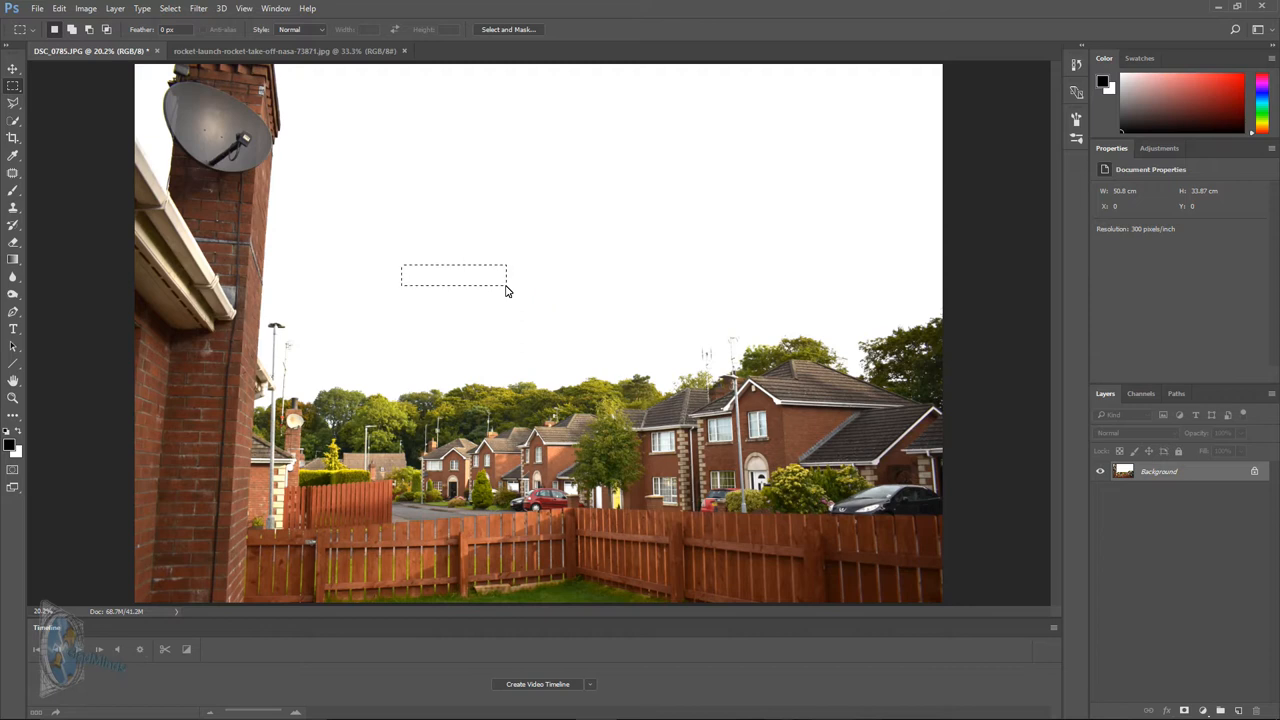
left_click(171, 9)
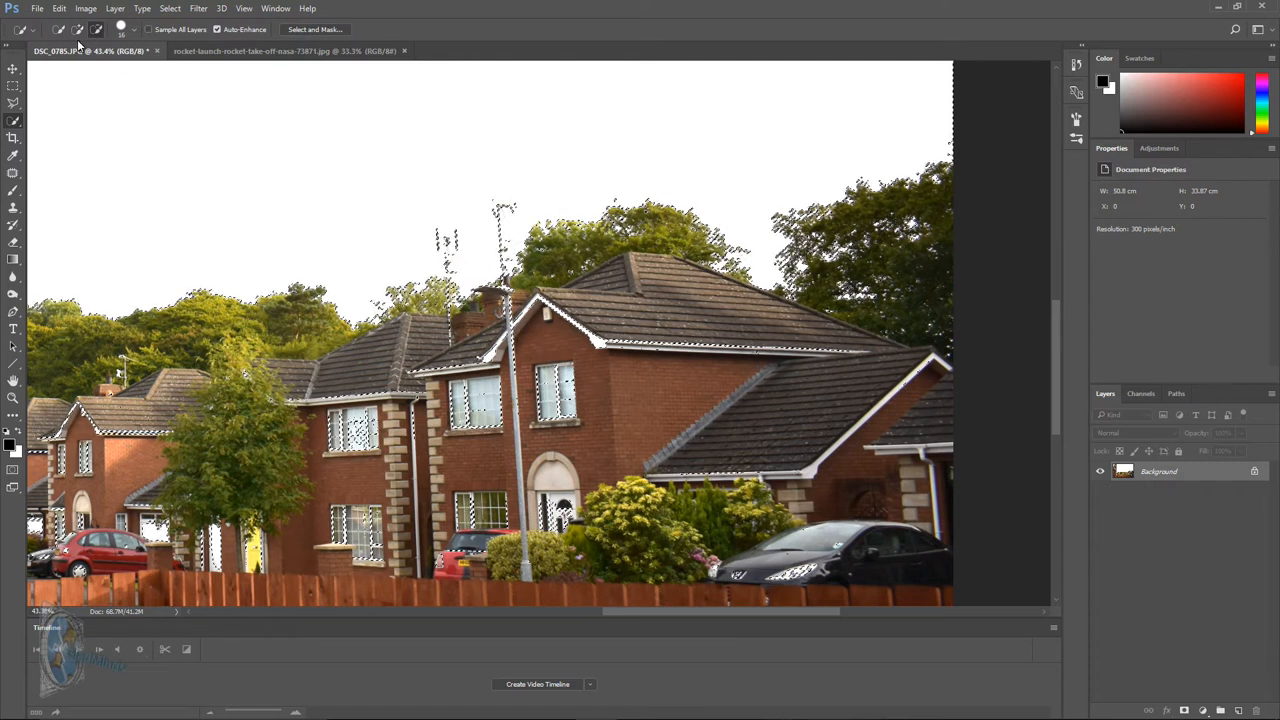
- Add the remaining sky along the rooftops, trees and aerials to the selection
left_click(131, 27)
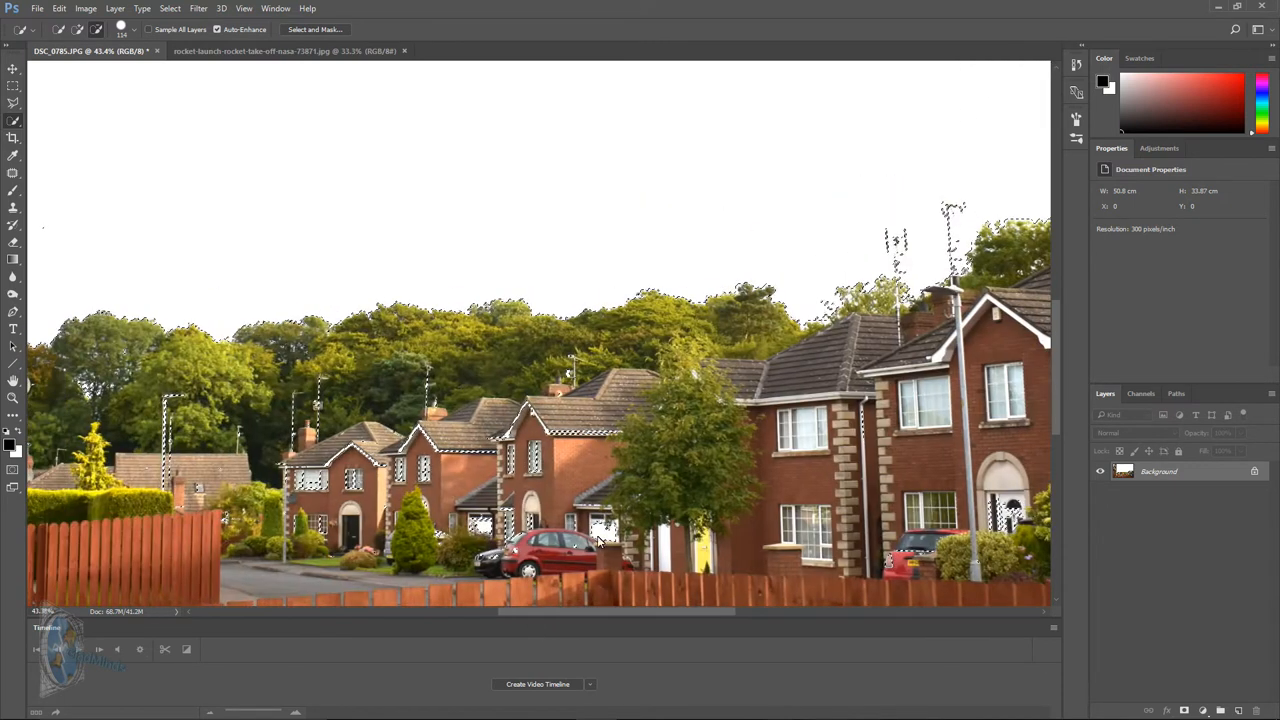
left_click(598, 543)
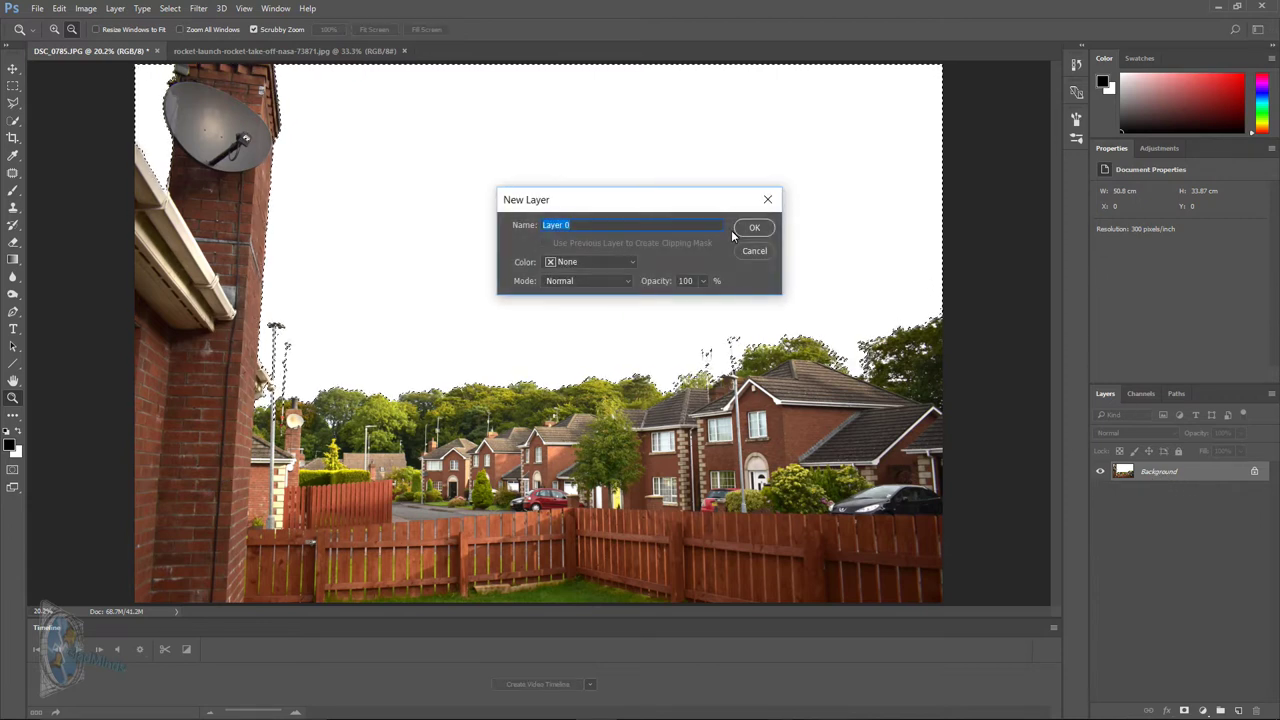
- Convert the Background into an editable Layer 0
left_click(754, 227)
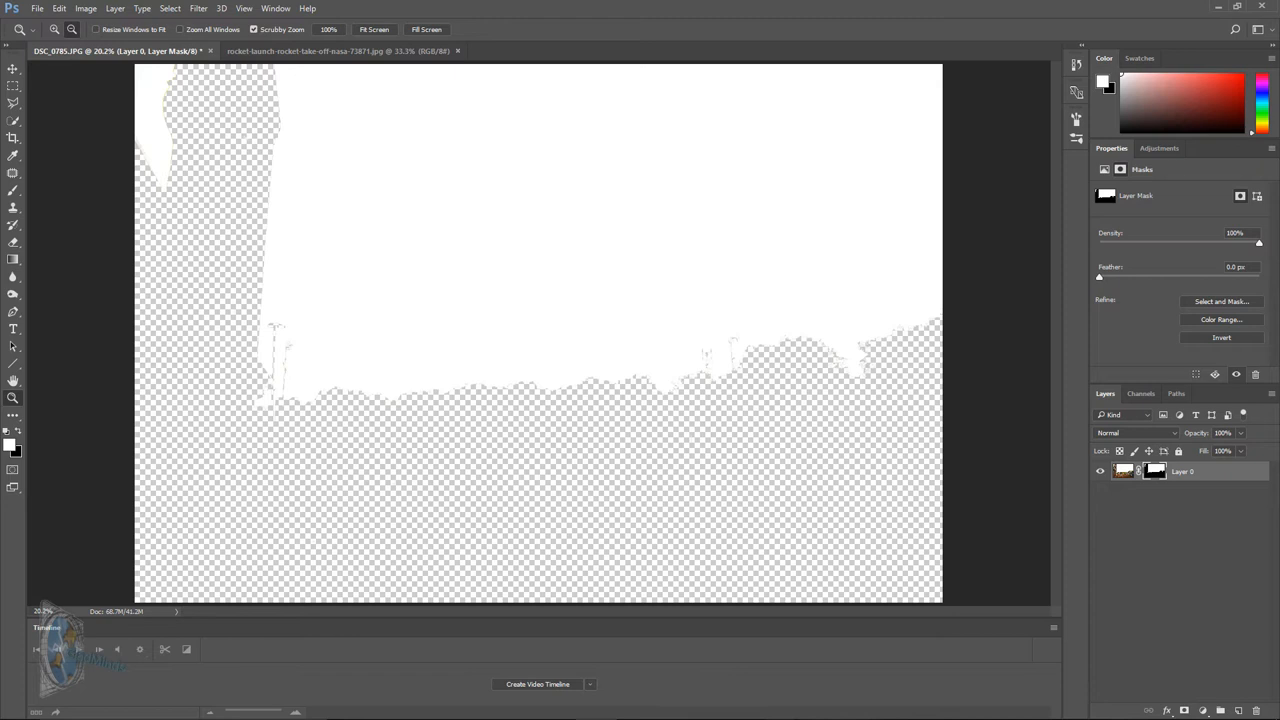
mouse_move(1224, 337)
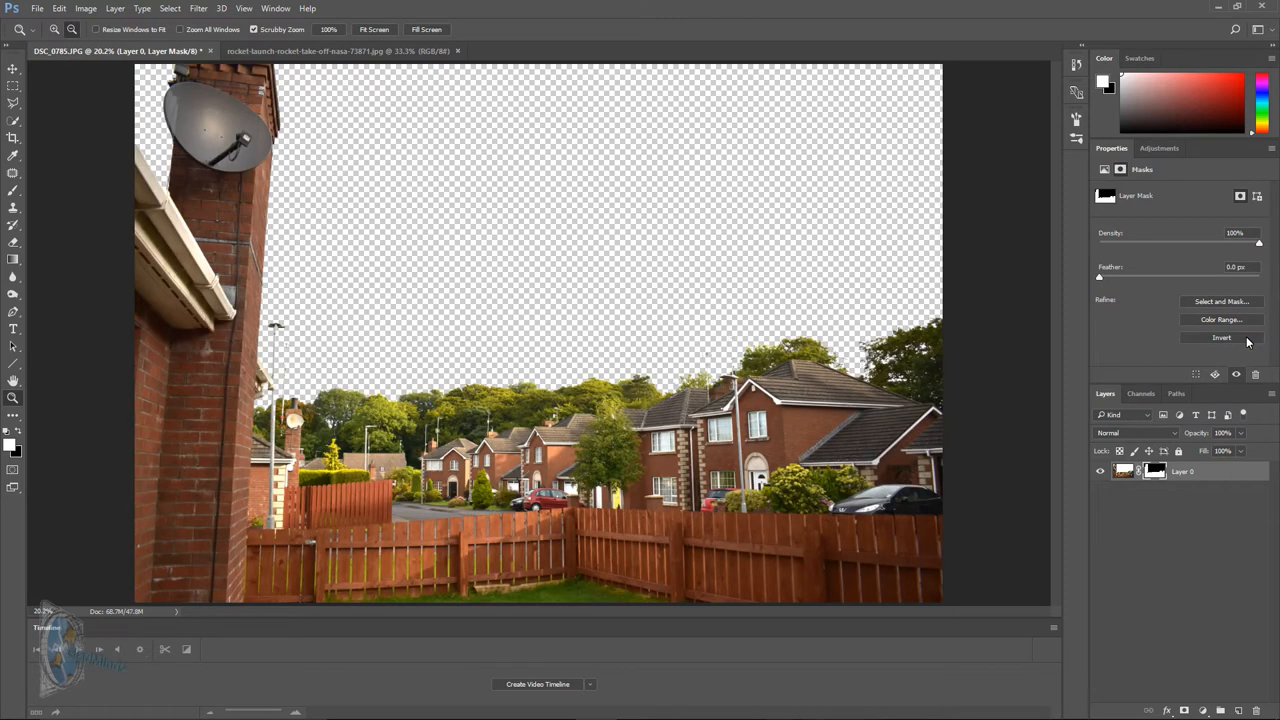
mouse_move(1214, 336)
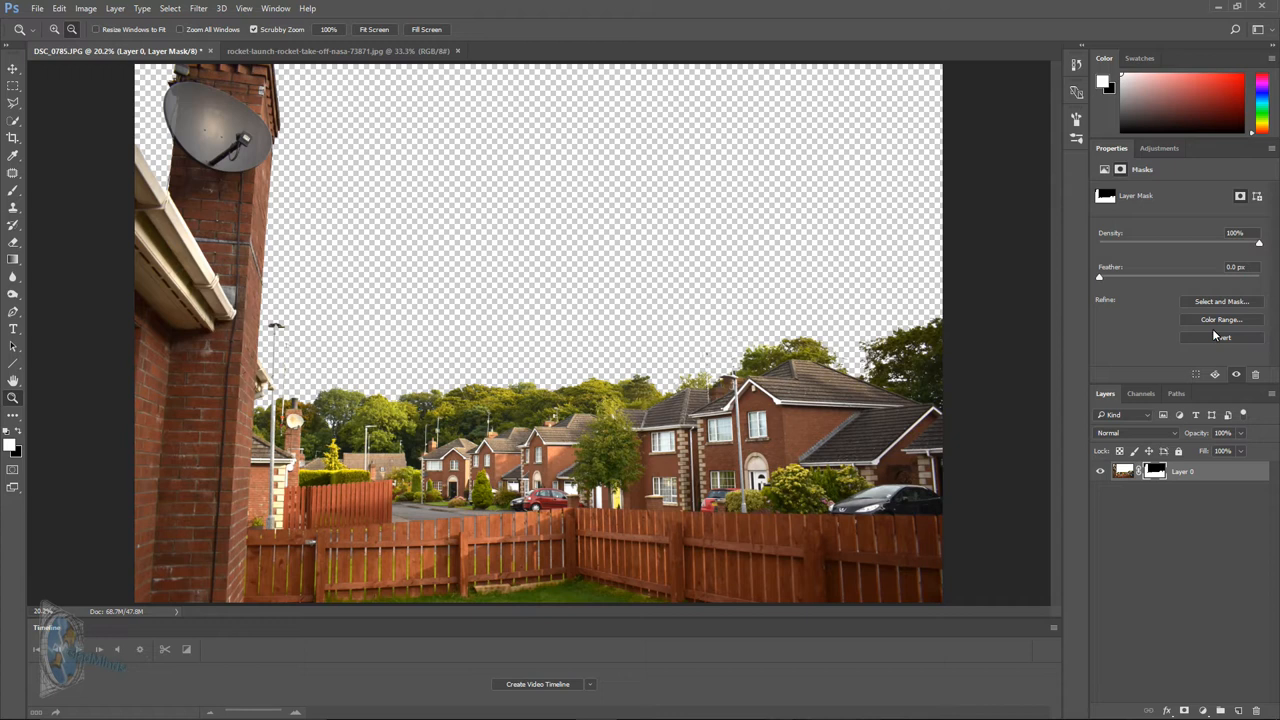
mouse_move(1160, 352)
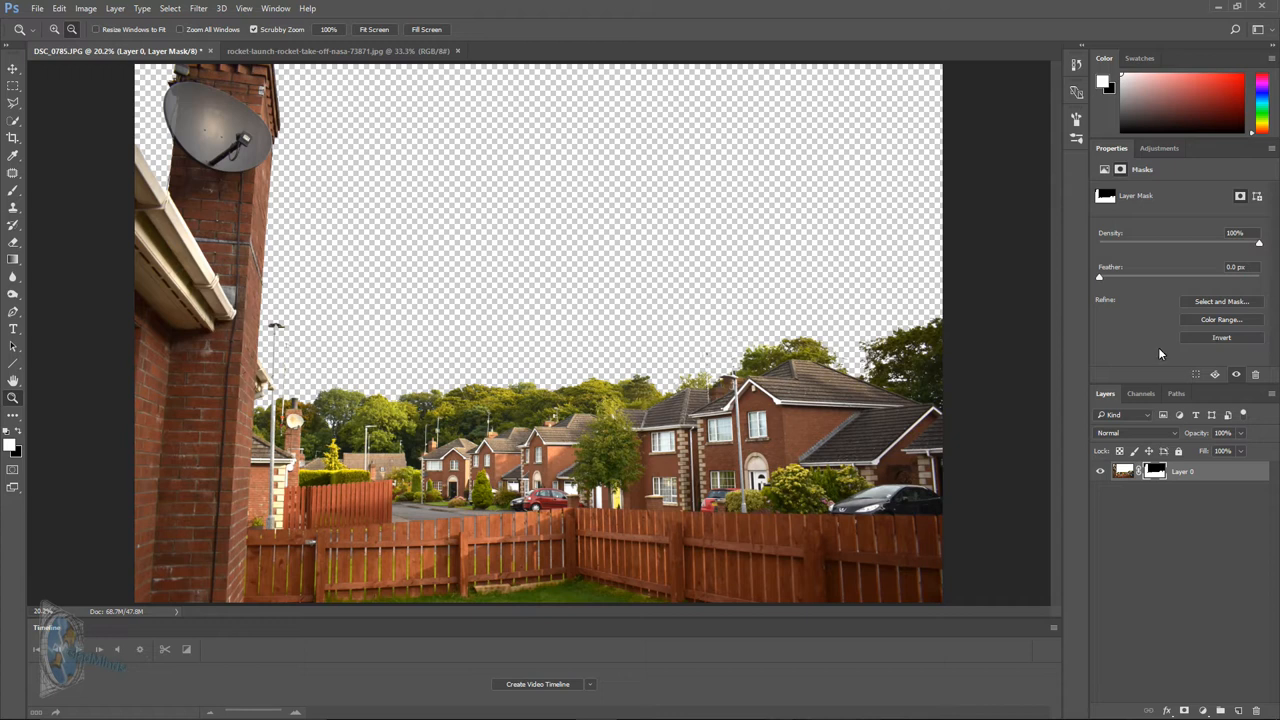
mouse_move(332, 424)
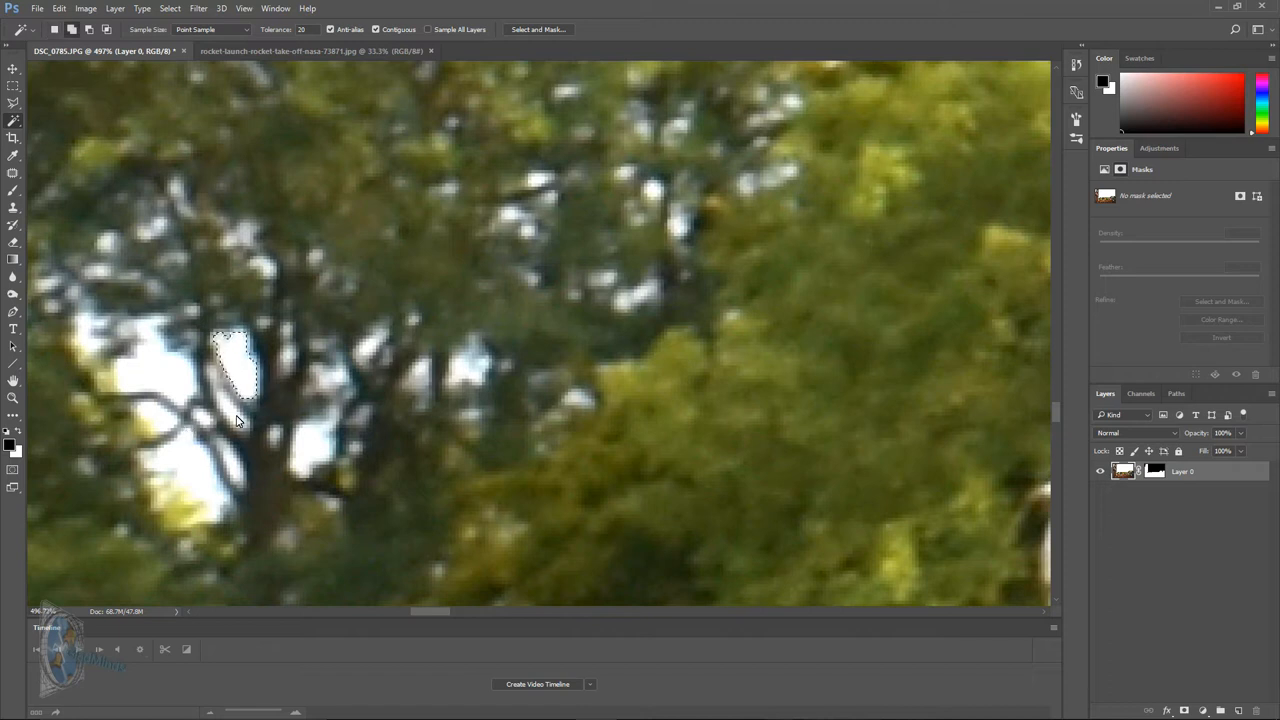
- Add three patches of sky between the tree branches and leaves to the selection
left_click(237, 480)
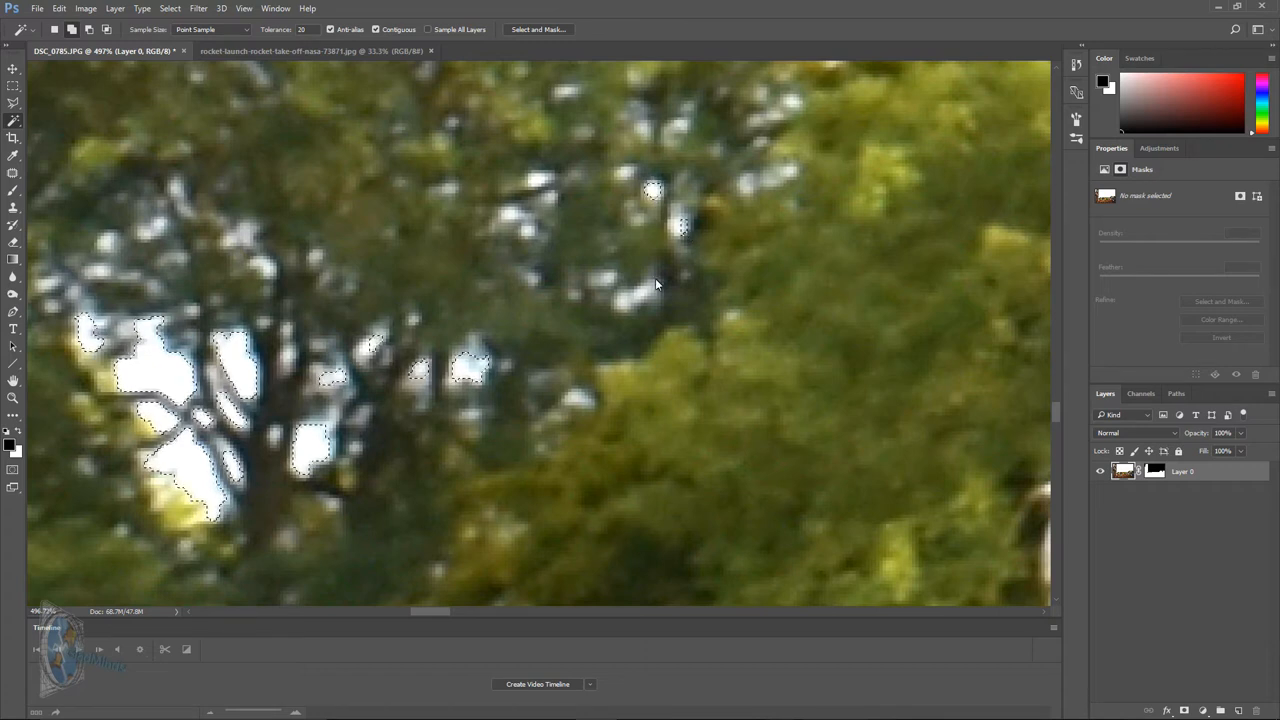
left_click(626, 304)
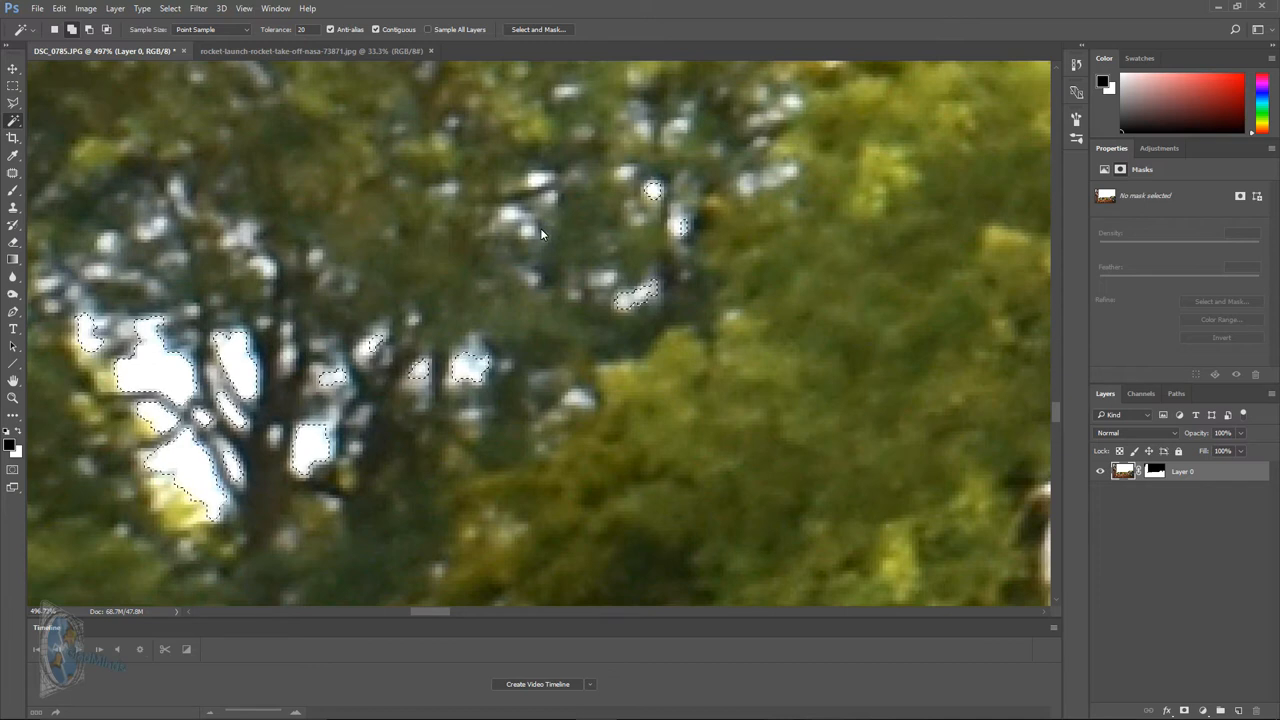
left_click(545, 185)
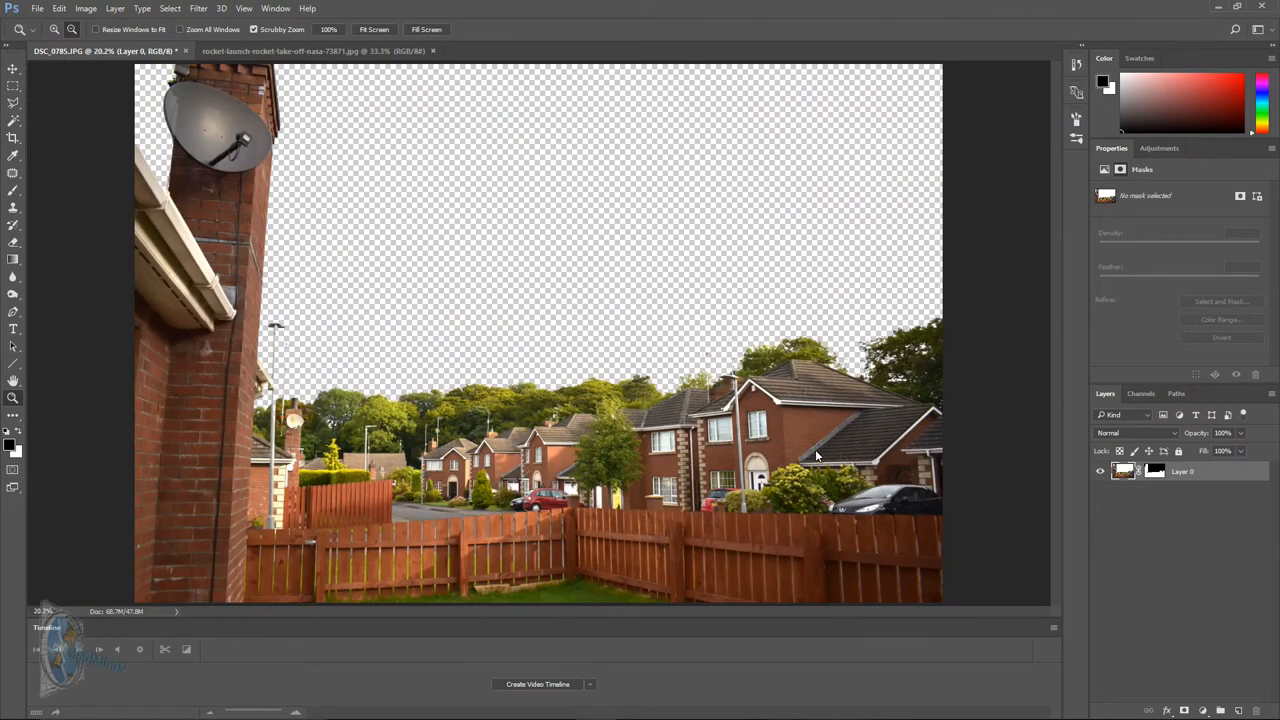
mouse_move(38, 292)
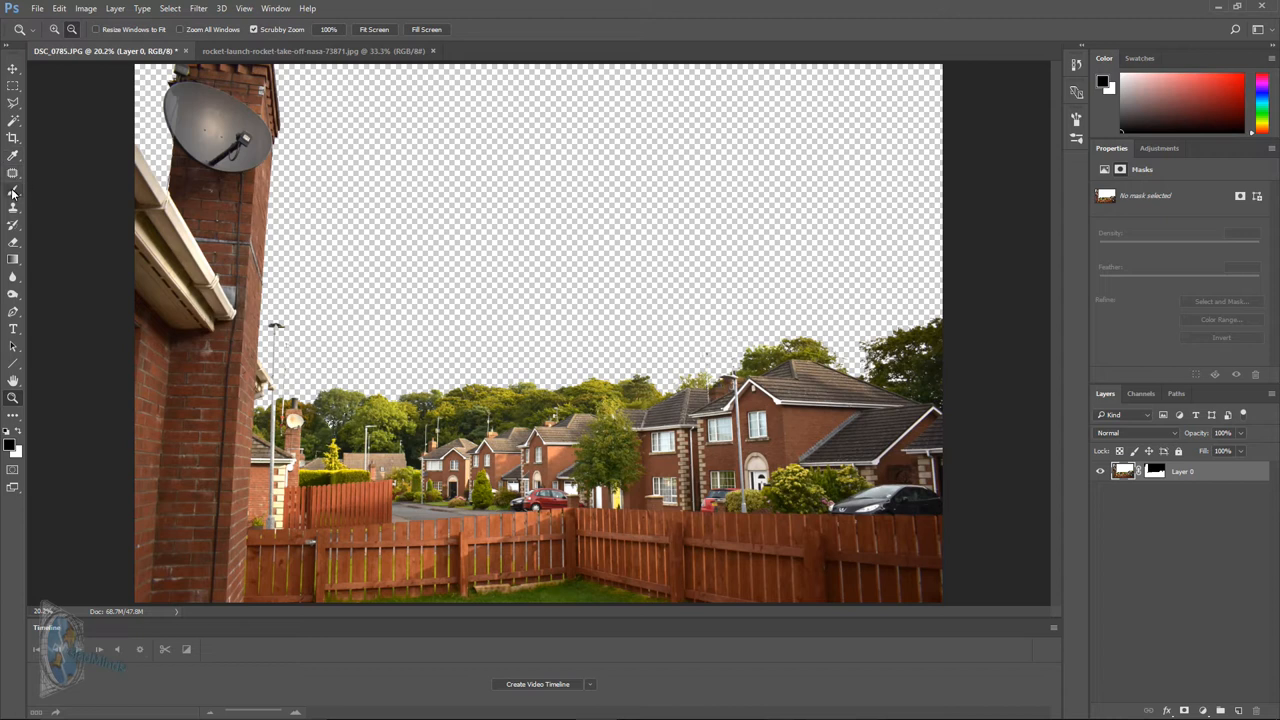
- Select the Brush tool at 46% opacity and 23% flow, then view the shuttle launch photo
left_click(13, 189)
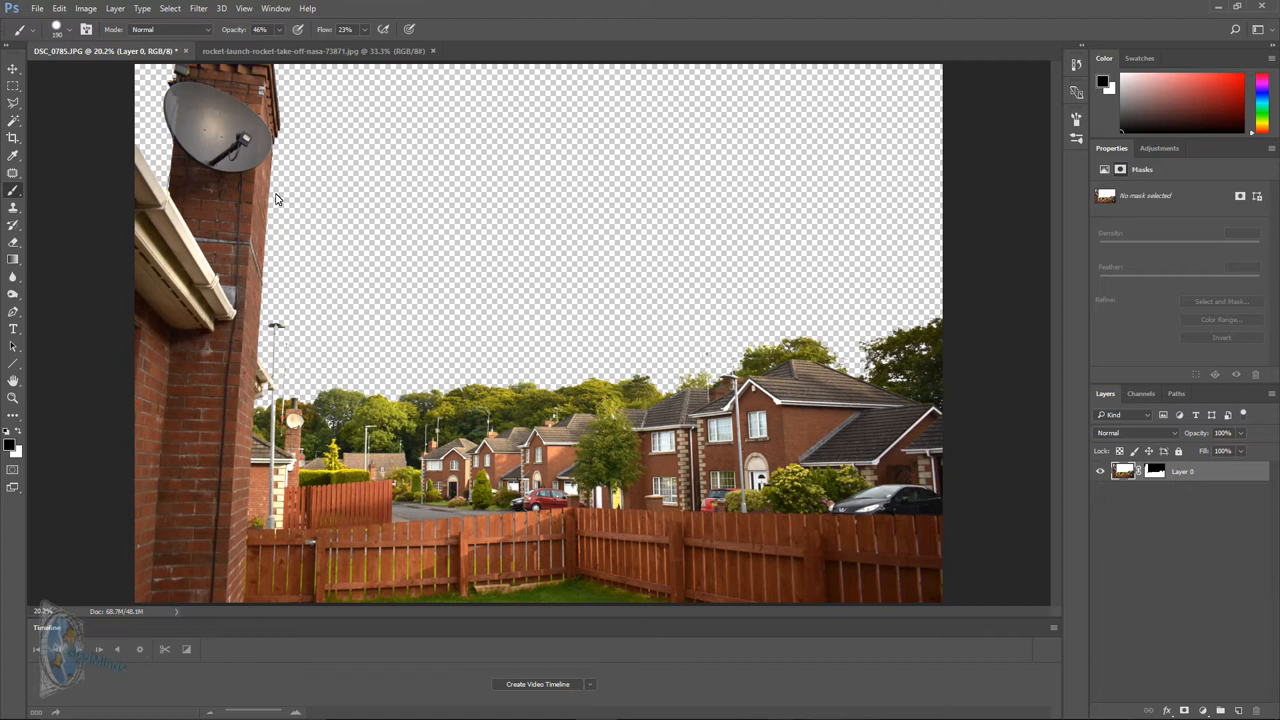
left_click(290, 51)
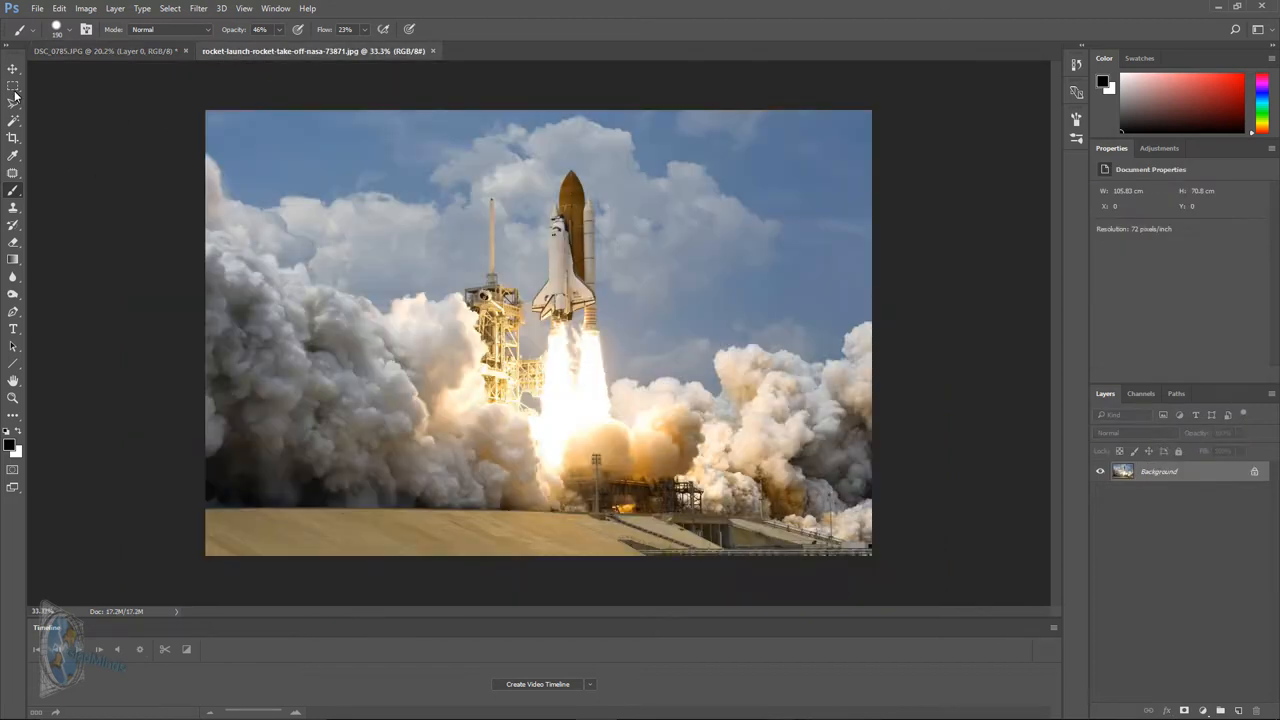
left_click(53, 7)
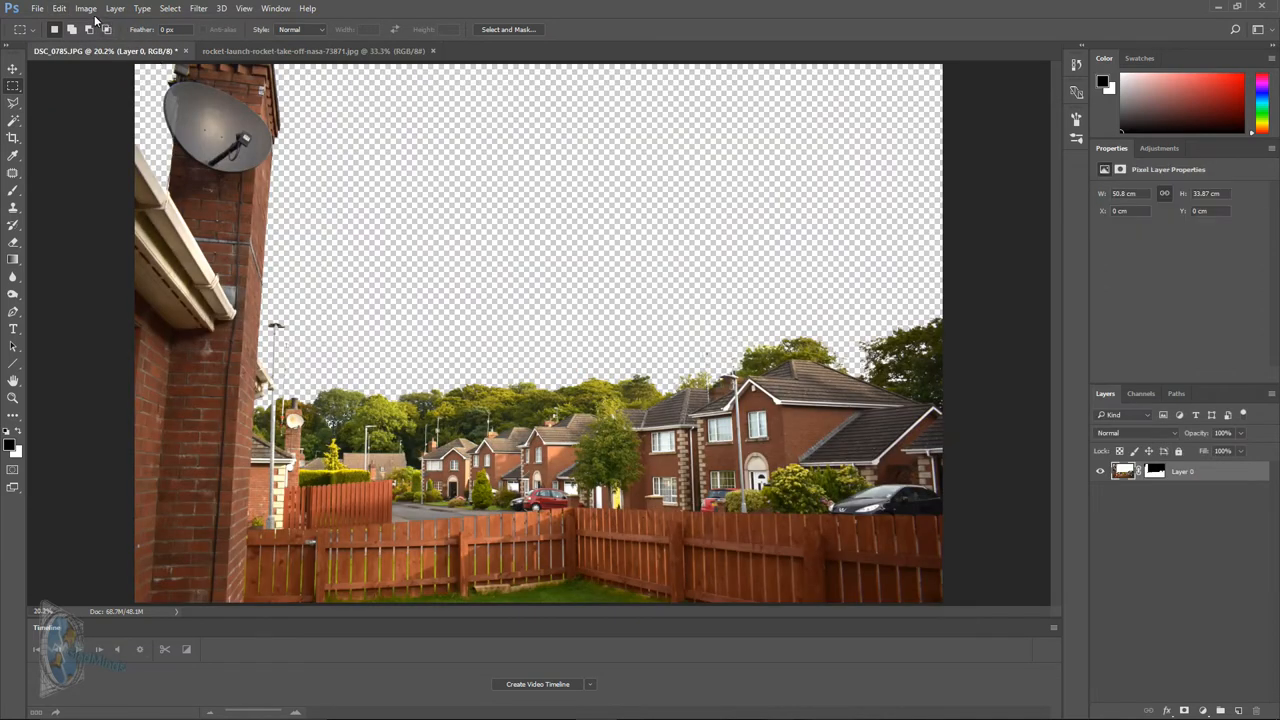
- Paste the shuttle launch image into the house photo and begin enlarging it
left_click(85, 9)
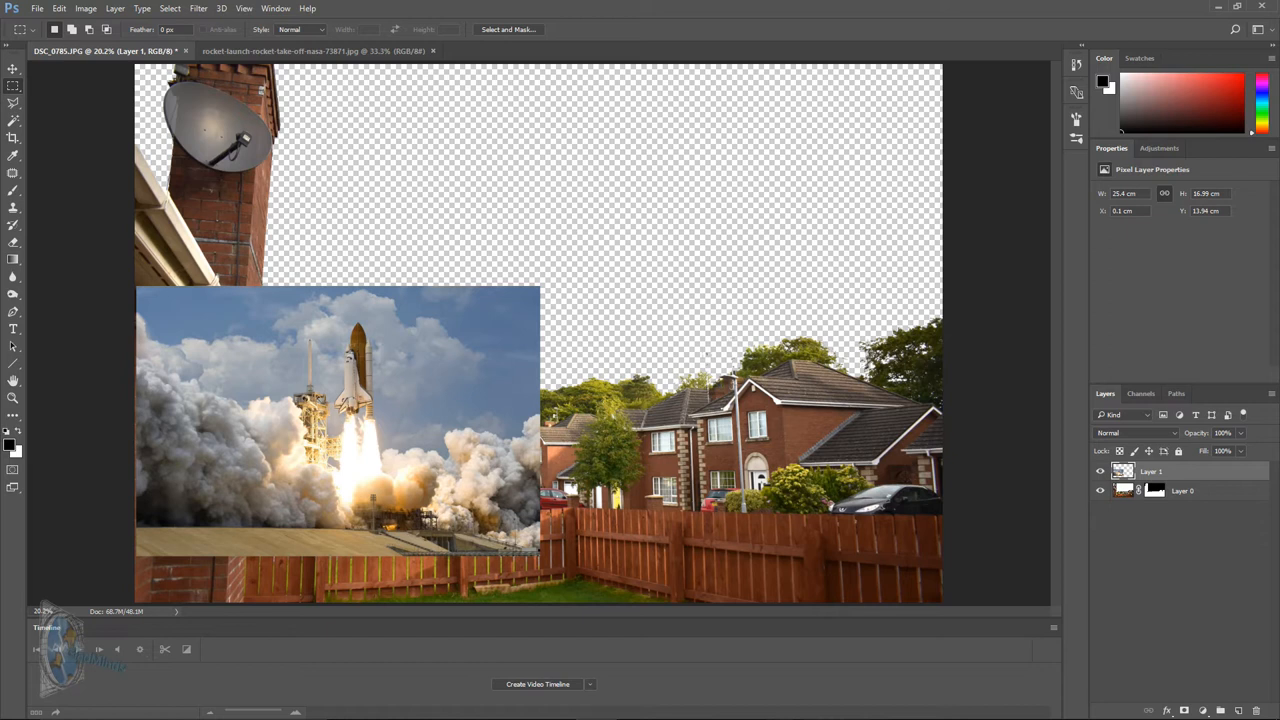
left_click(96, 7)
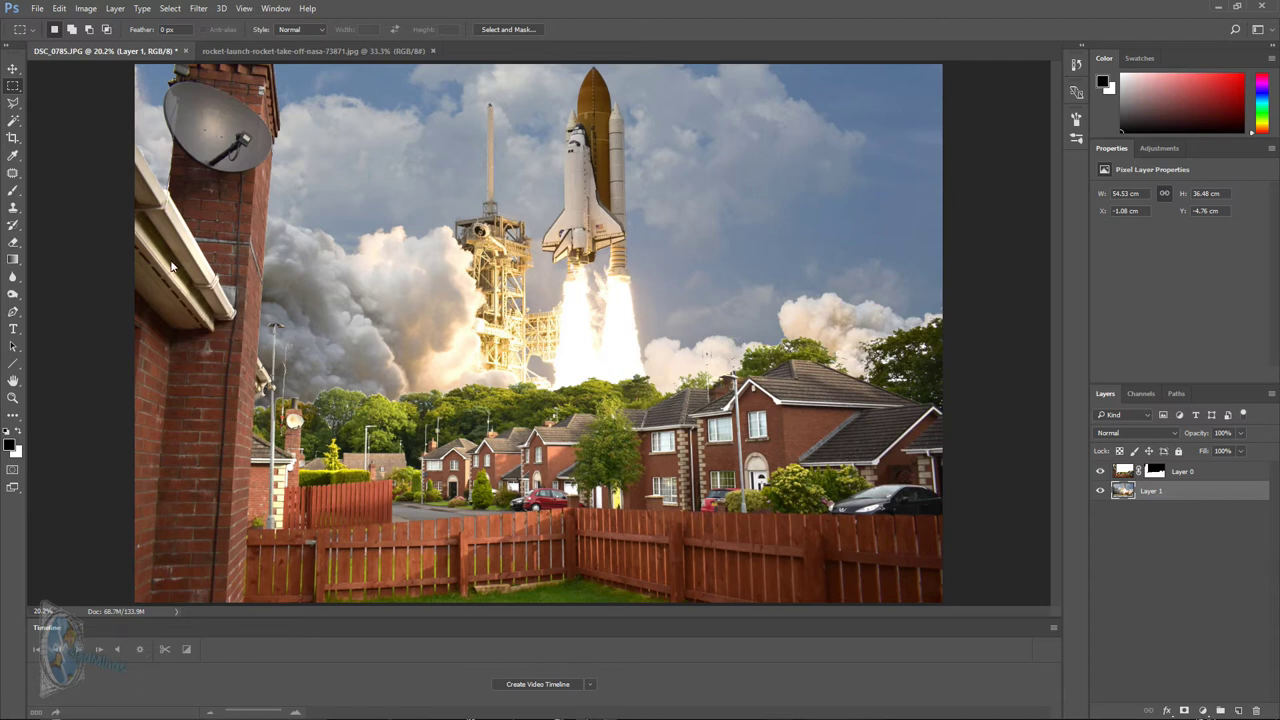
- Move the launch layer lower so the shuttle and smoke sit just above the treeline
left_click(12, 70)
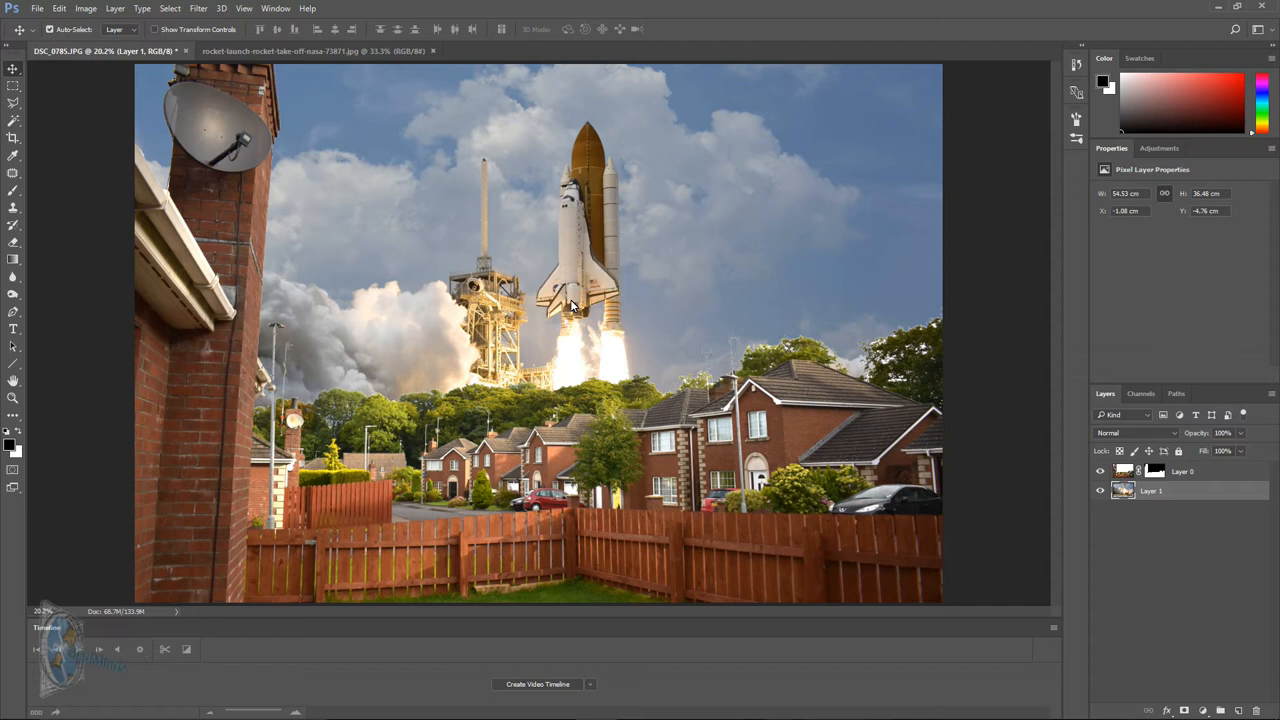
left_click_drag(575, 305, 570, 290)
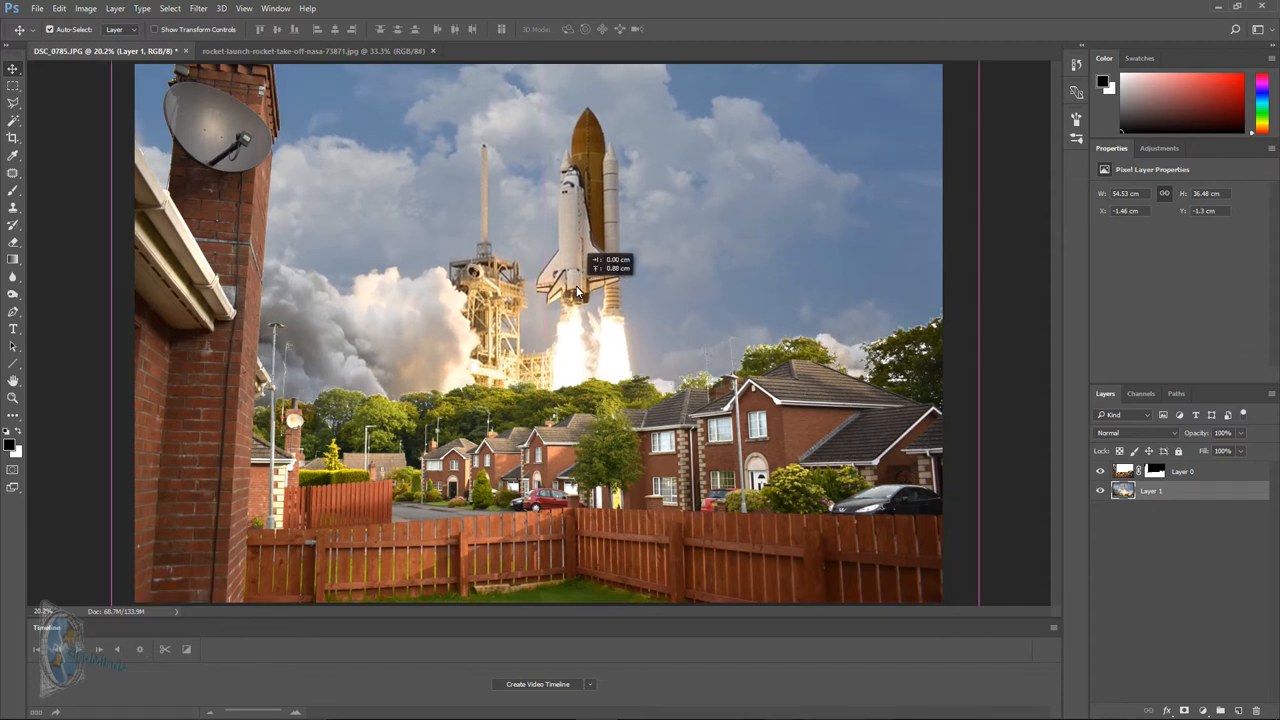
left_click_drag(575, 290, 570, 290)
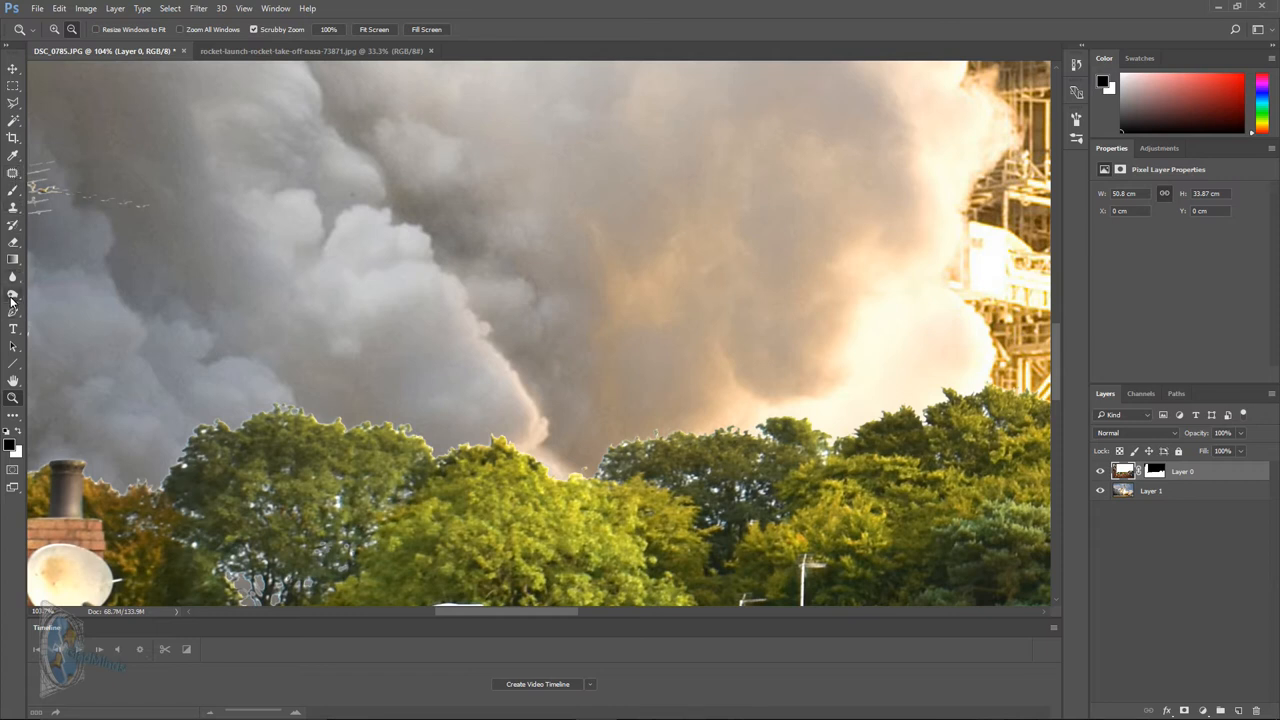
- Select the Burn tool with Midtones range for the treeline edge
left_click(13, 300)
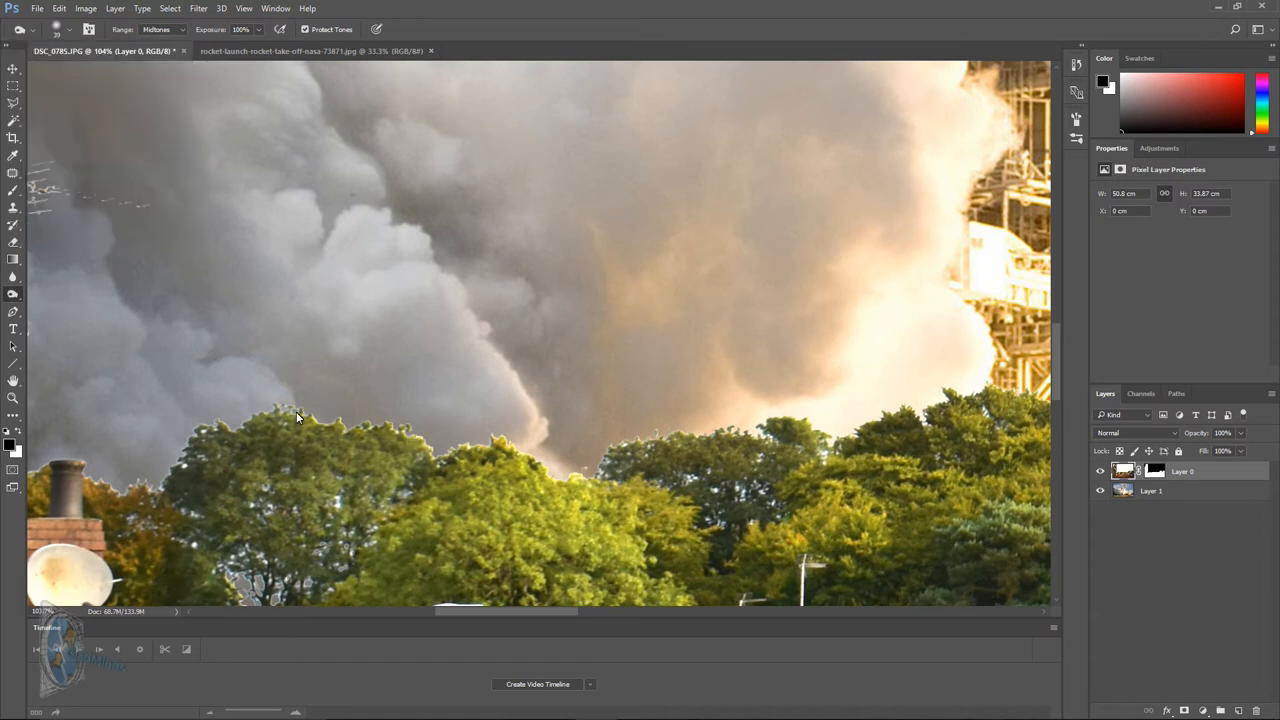
mouse_move(303, 421)
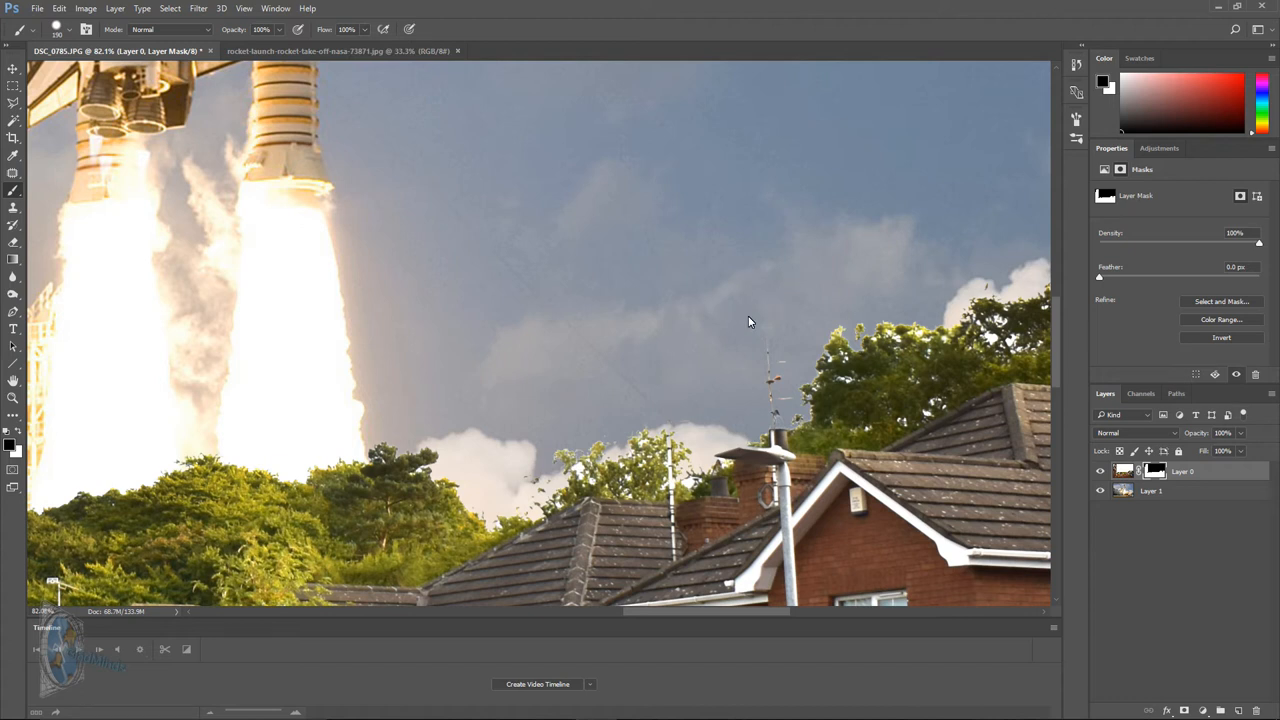
mouse_move(757, 378)
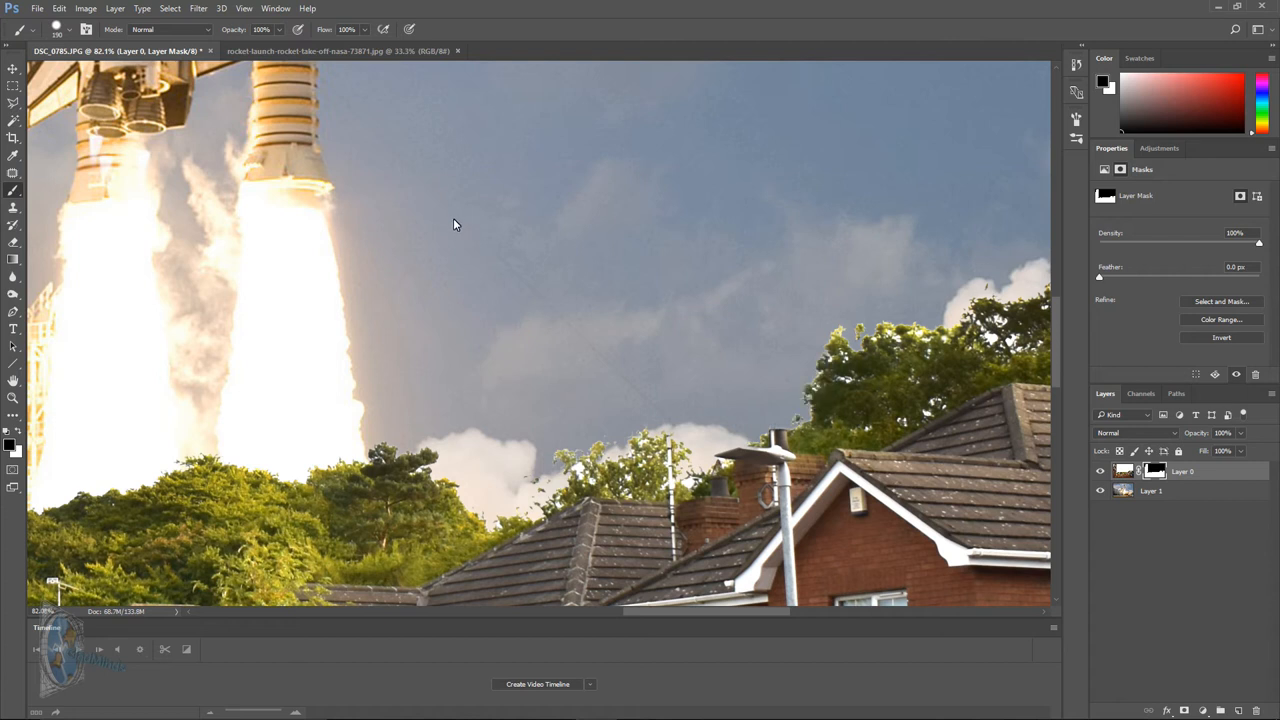
mouse_move(396, 238)
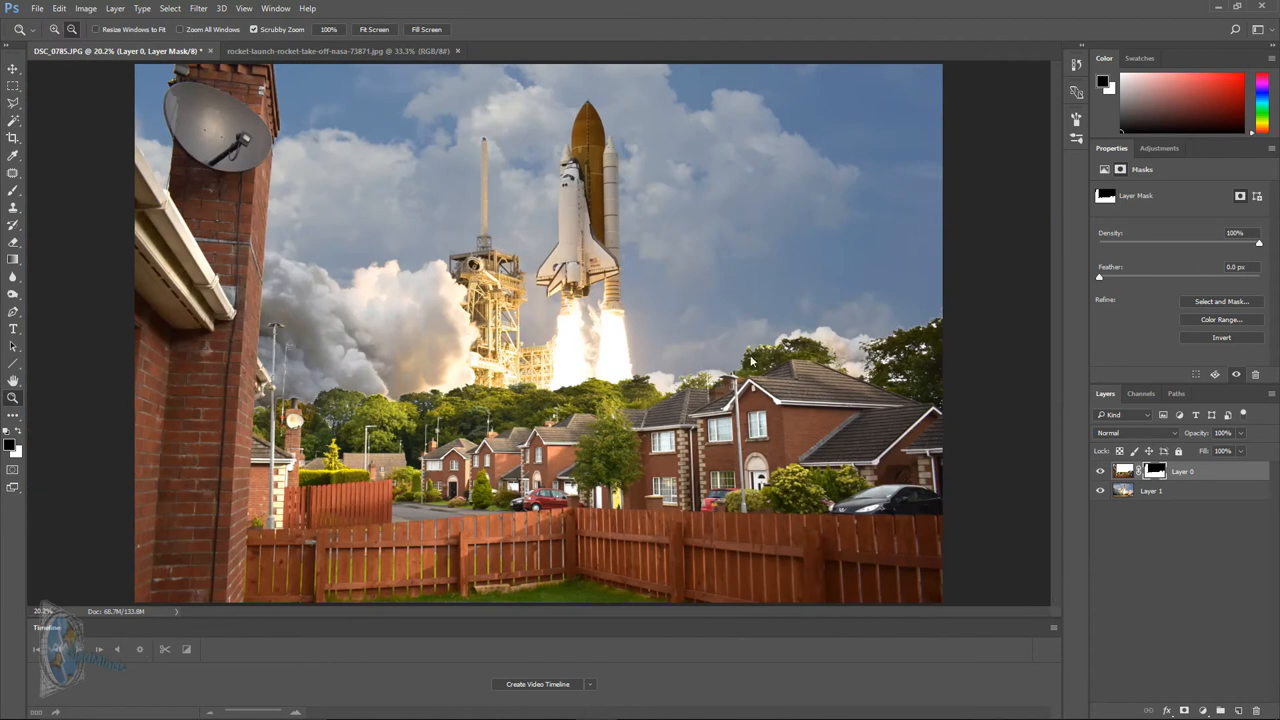
mouse_move(978, 389)
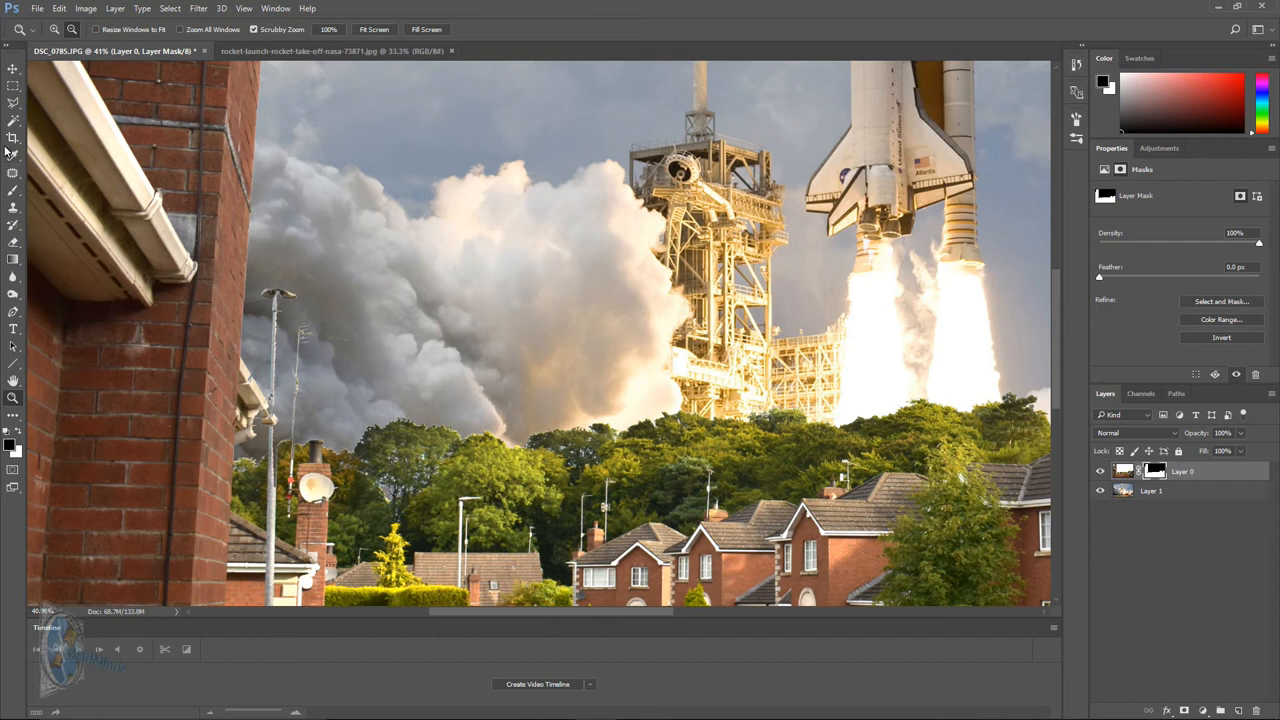
- Set up the Brush tool in Normal mode to paint Layer 0's mask over the lamp posts
left_click(13, 155)
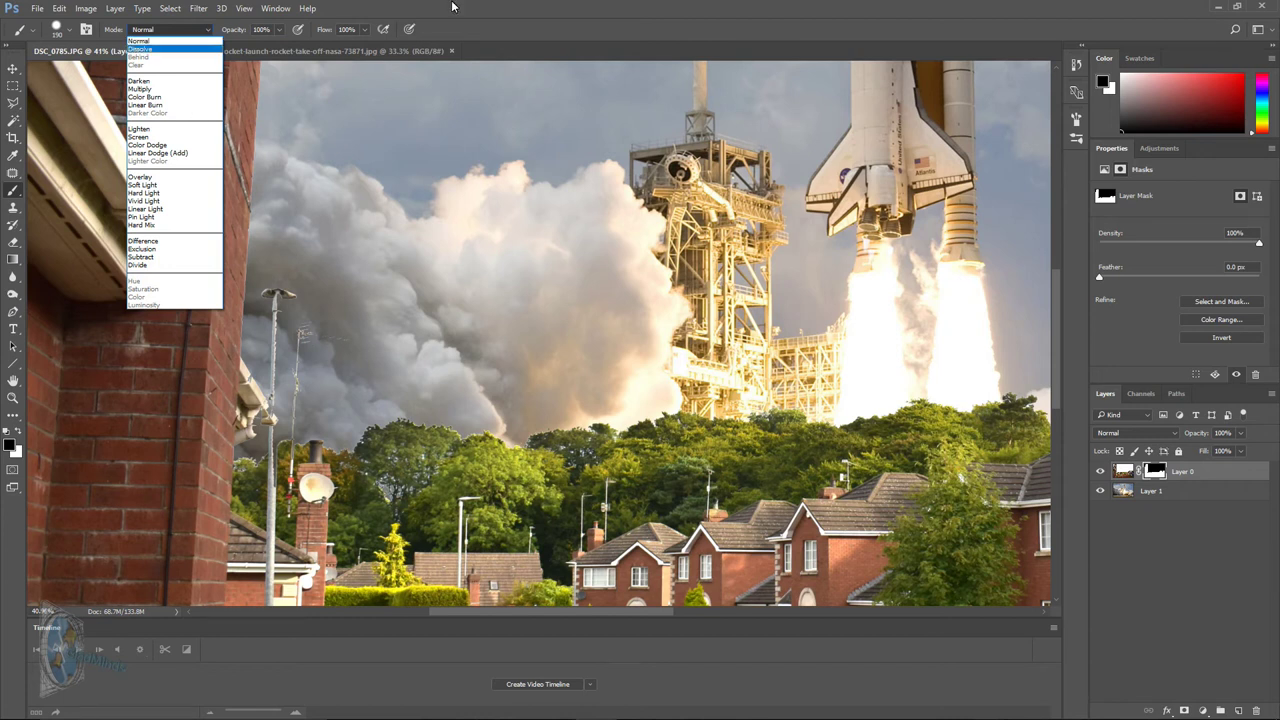
left_click(103, 54)
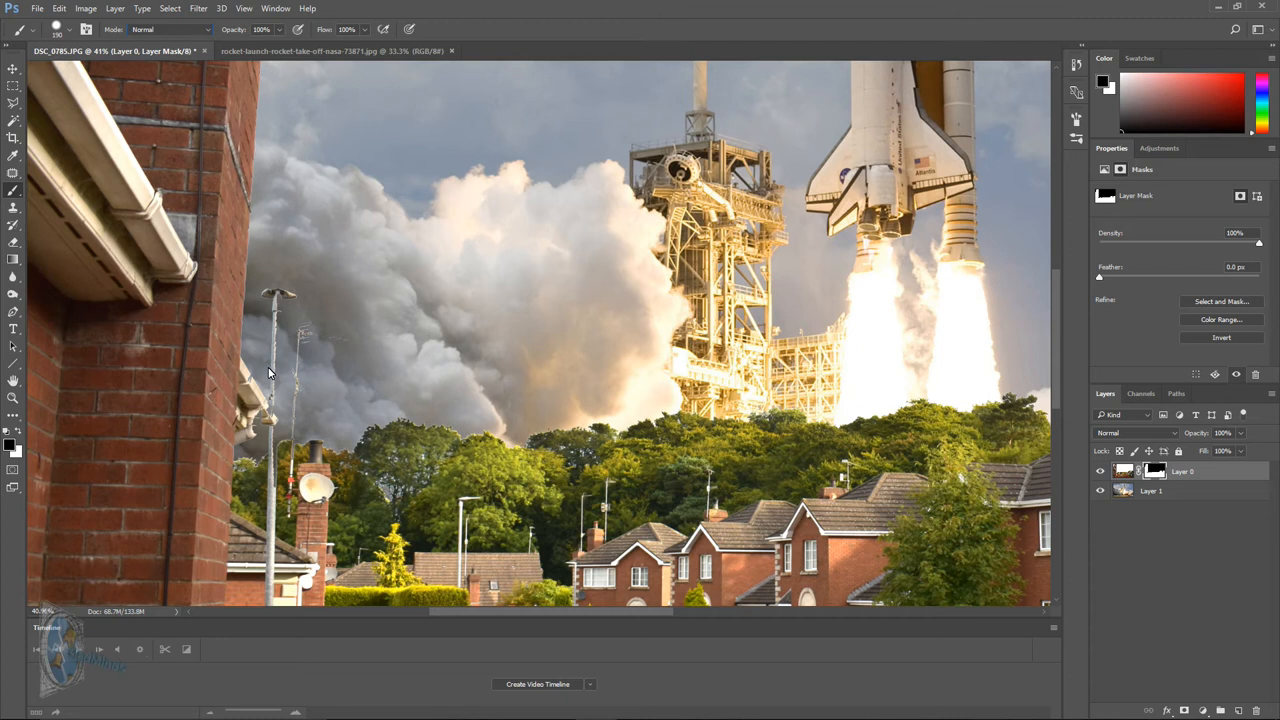
mouse_move(275, 318)
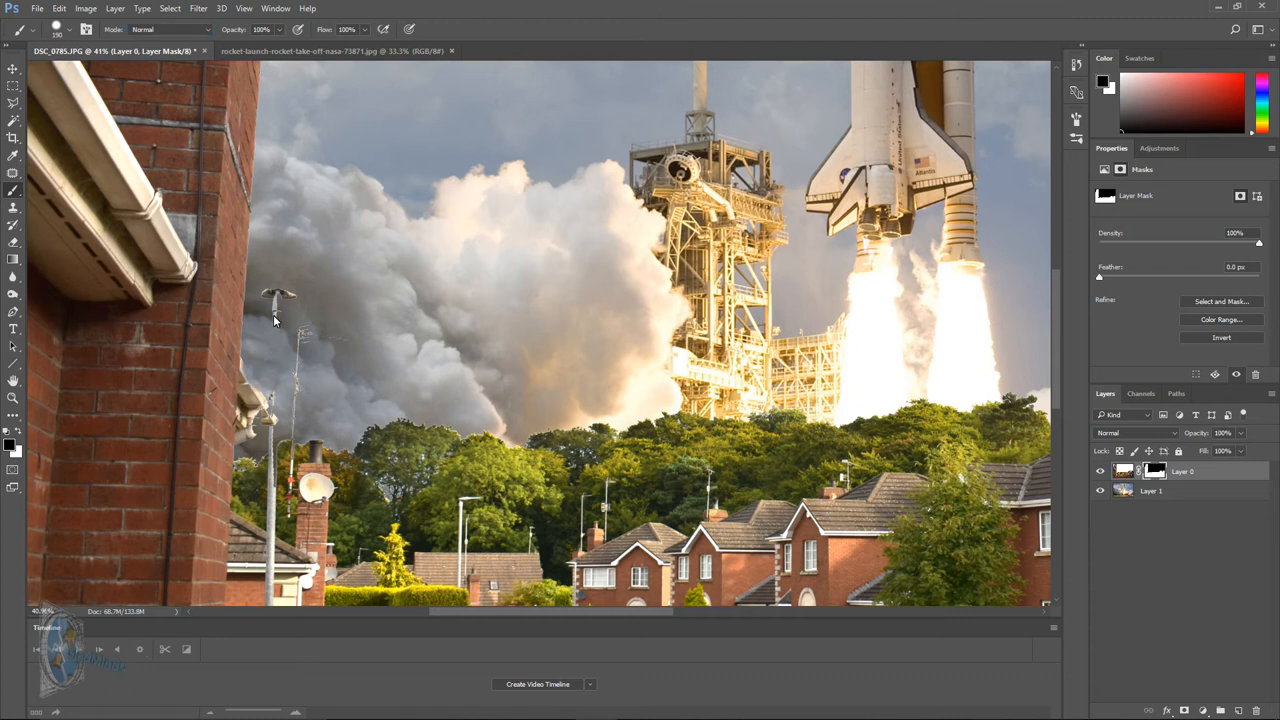
mouse_move(343, 351)
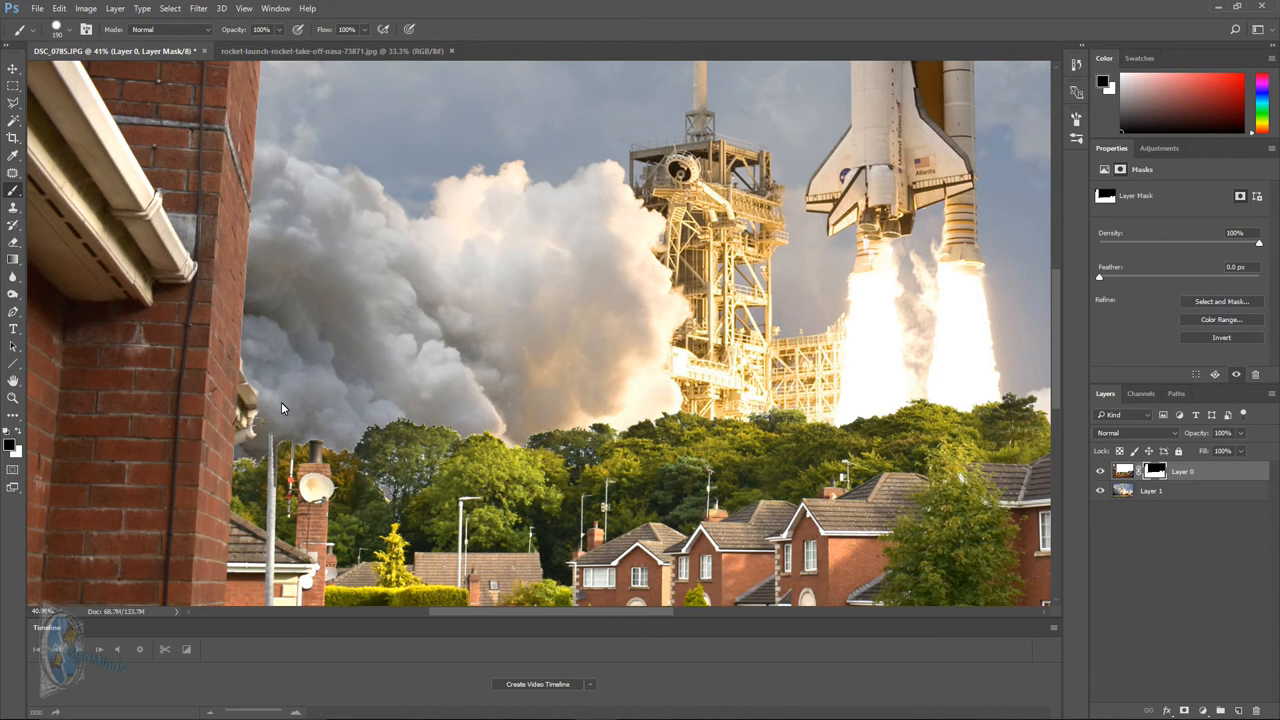
mouse_move(268, 377)
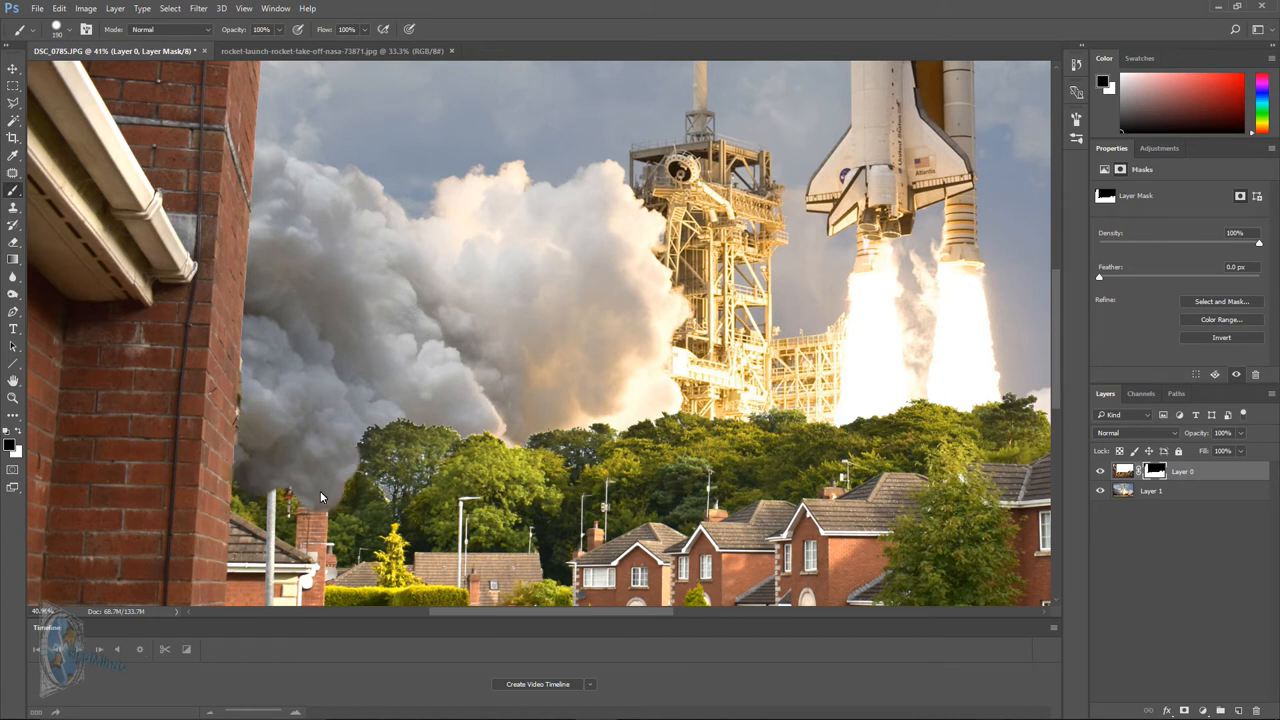
scroll("down", 3)
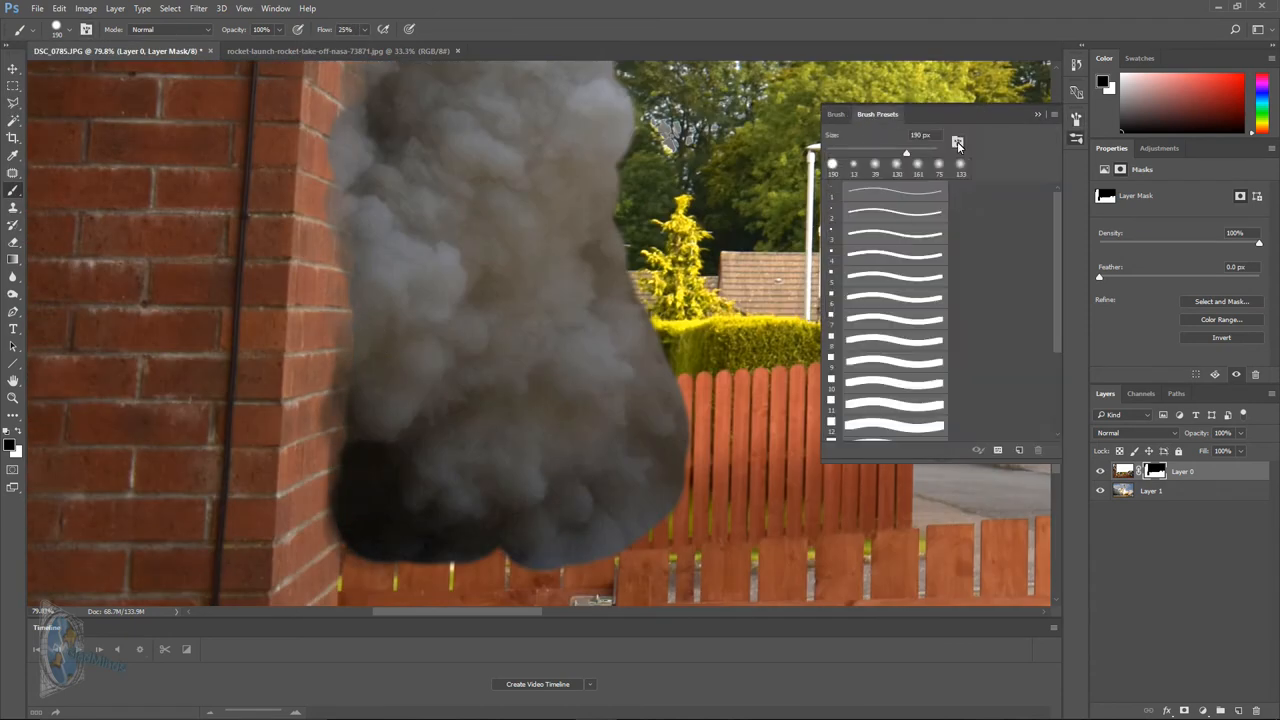
- Choose a soft brush preset at 25% flow for painting the smoke mask near the fence
left_click(836, 113)
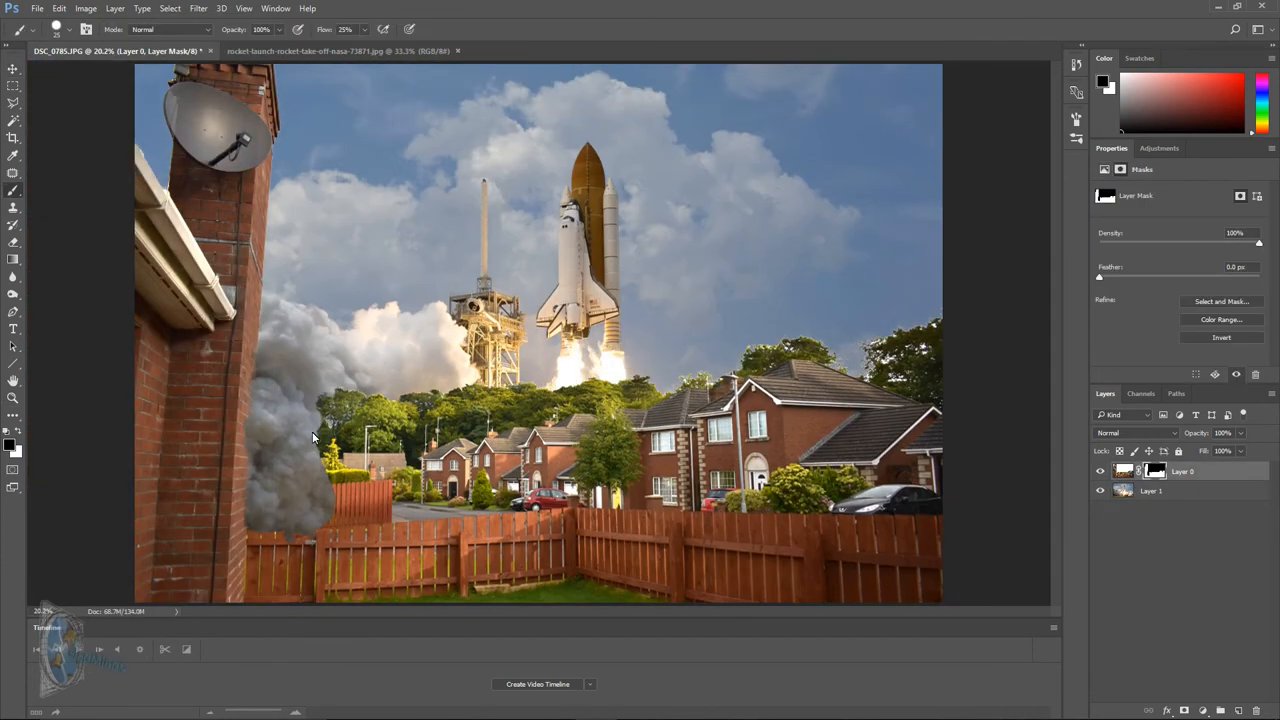
mouse_move(326, 540)
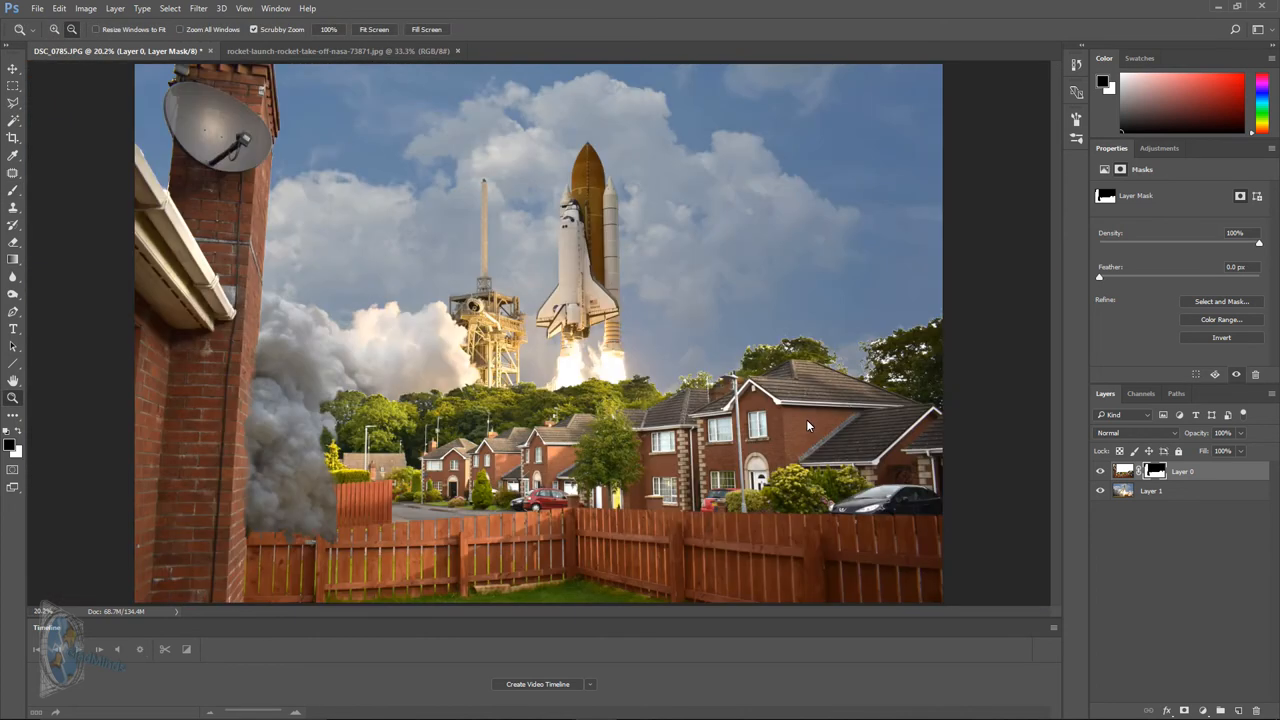
- Zoom in on the treetops meeting the sky, then switch to the Brush tool to paint the mask
left_click(1121, 471)
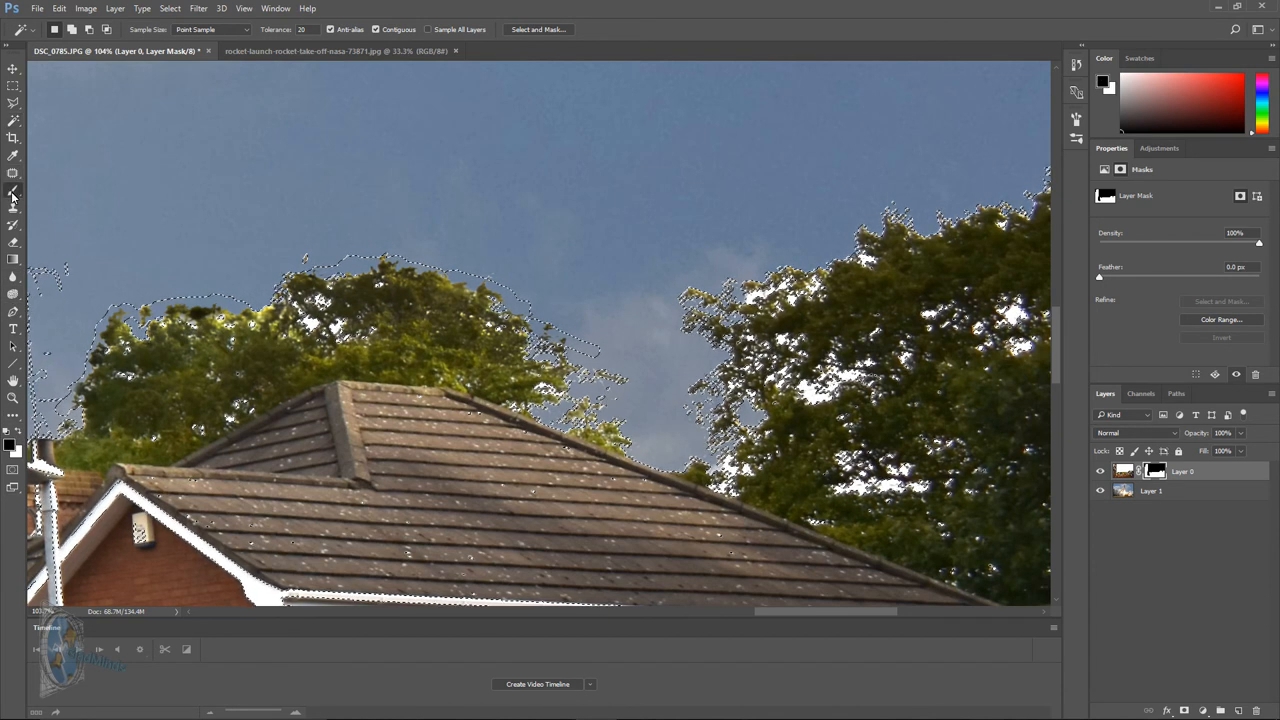
left_click(13, 191)
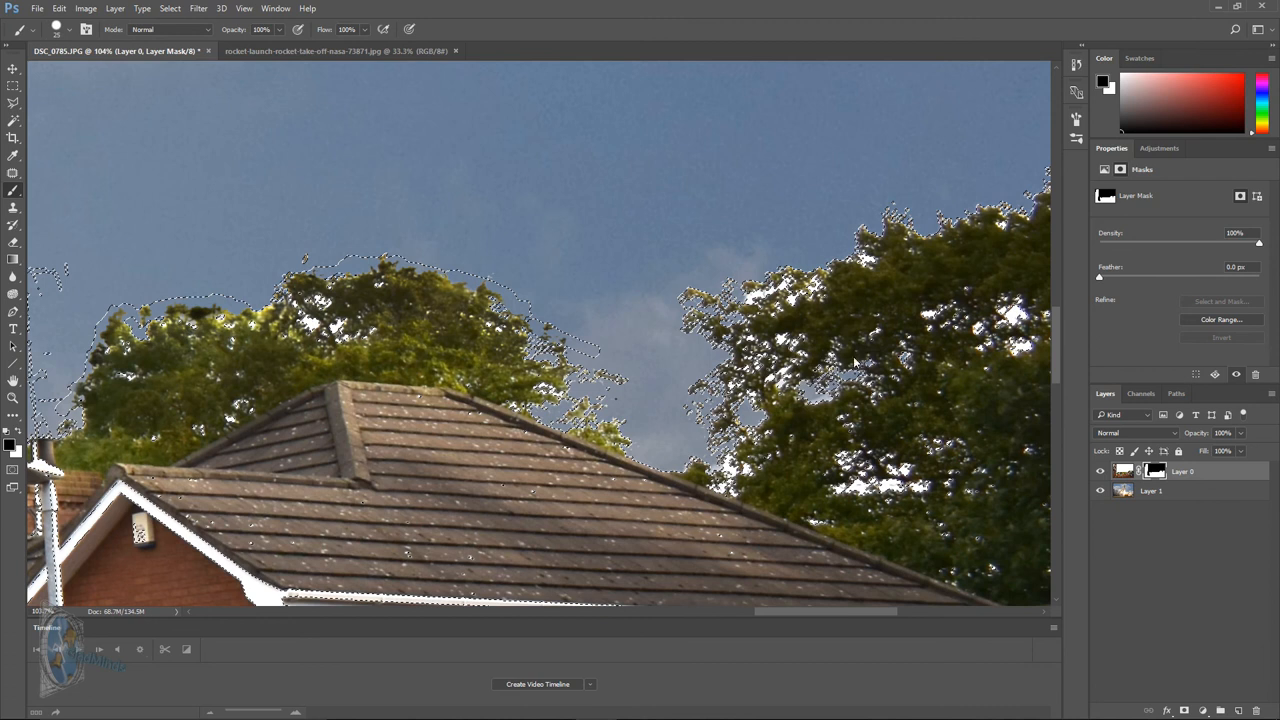
mouse_move(982, 228)
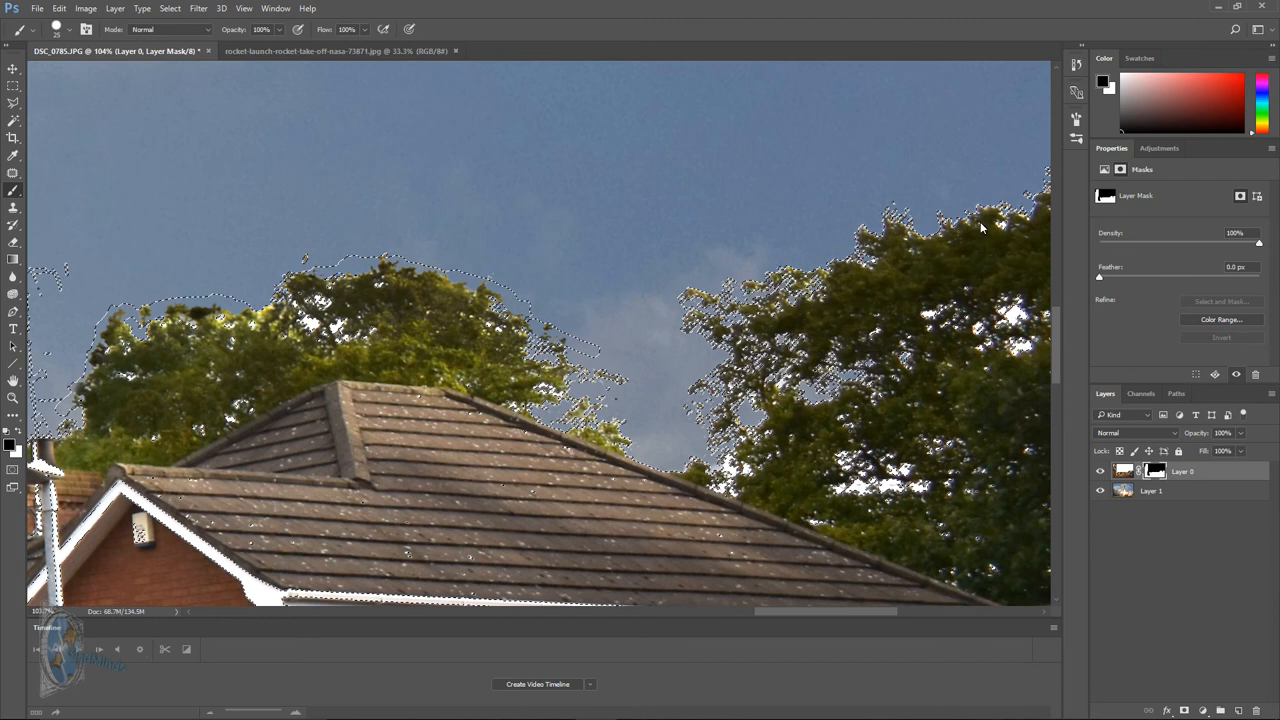